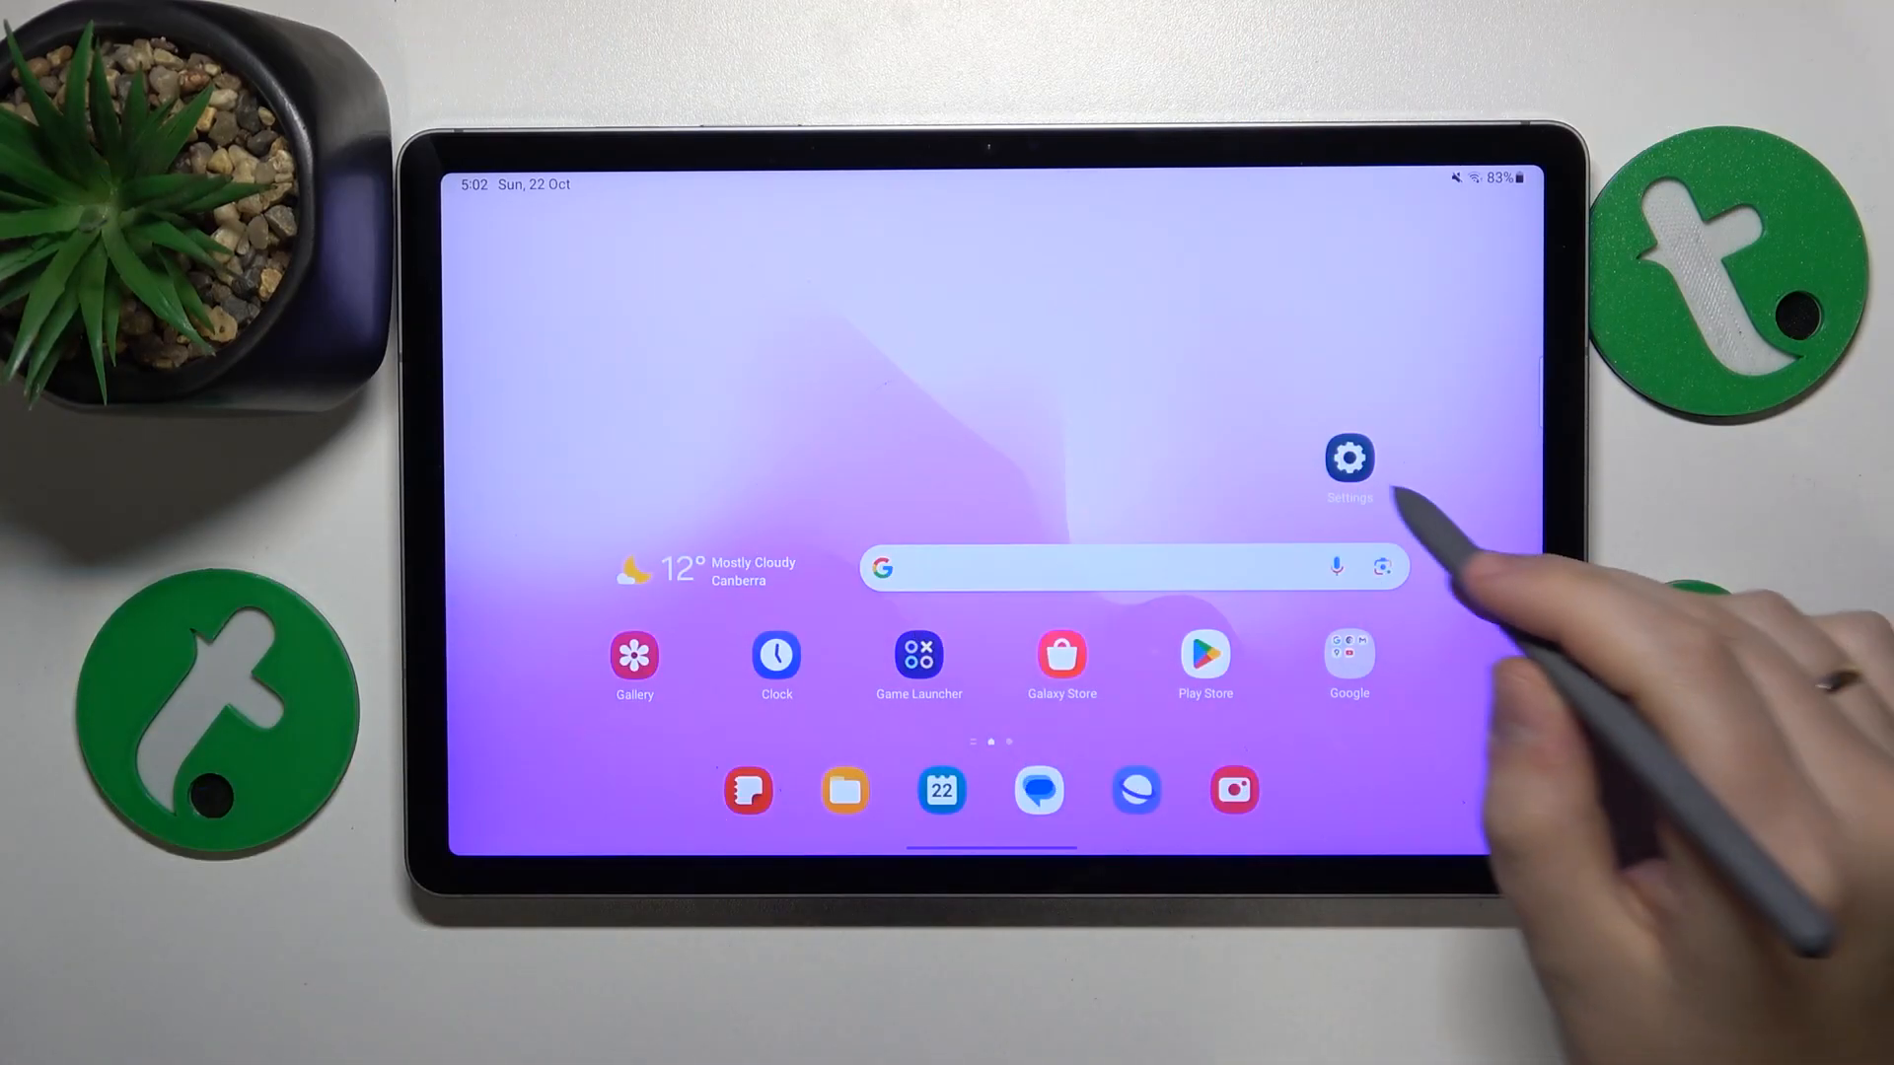
# - Find Files by Google in Play Store by searching 'files' and install it
pyautogui.click(1348, 458)
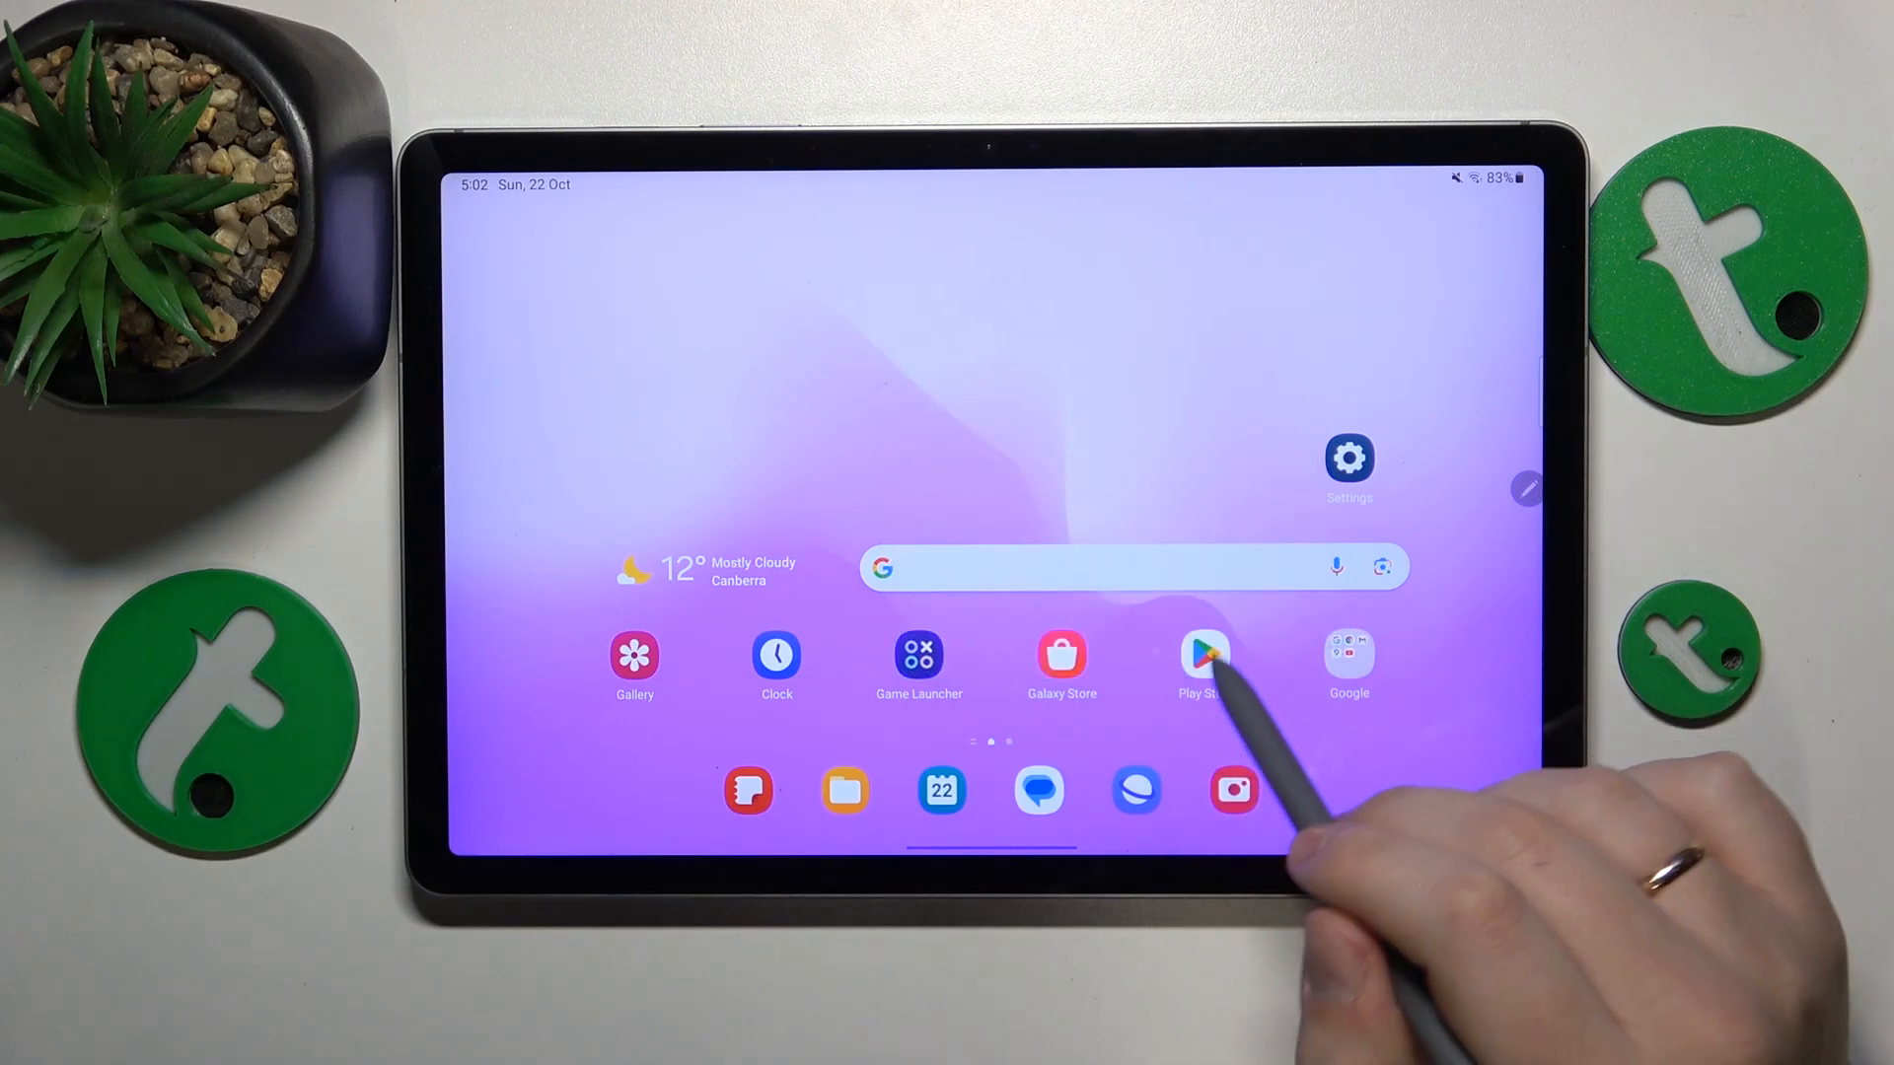
pyautogui.click(1203, 660)
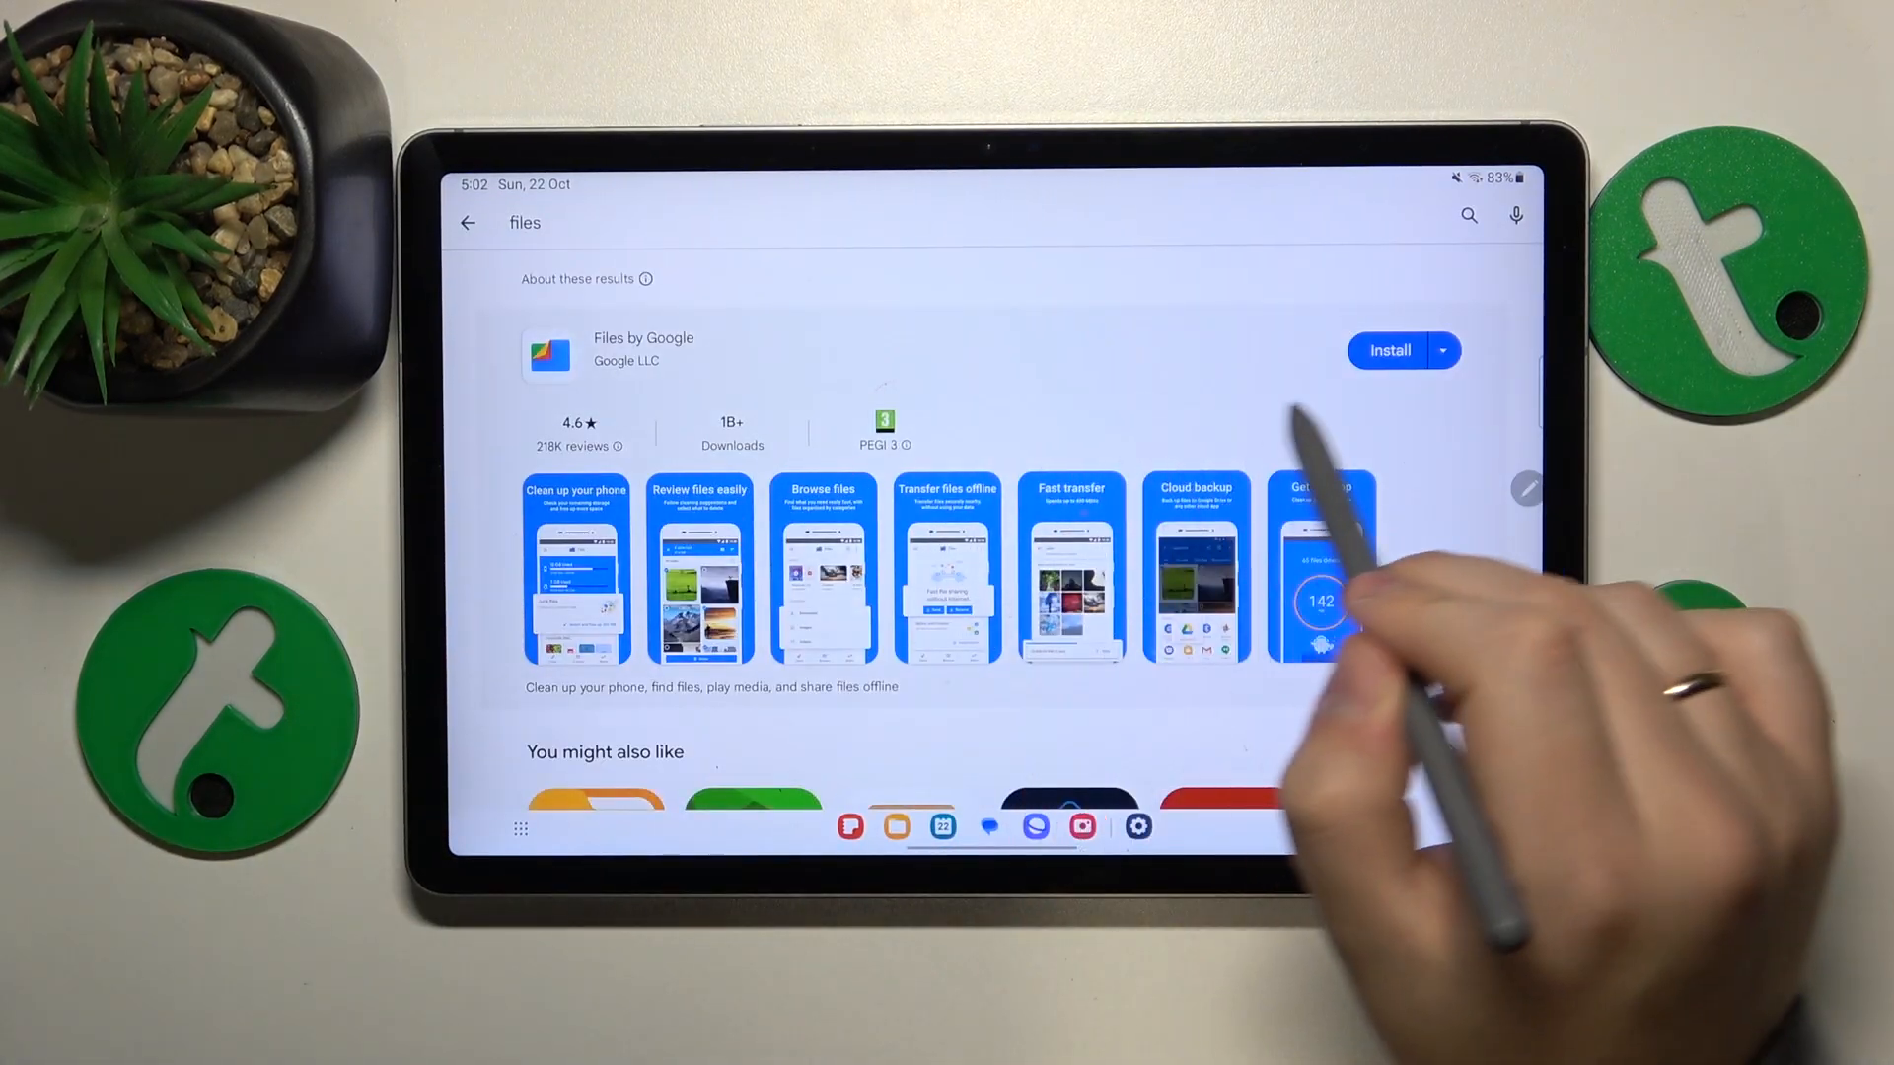
pyautogui.click(1389, 350)
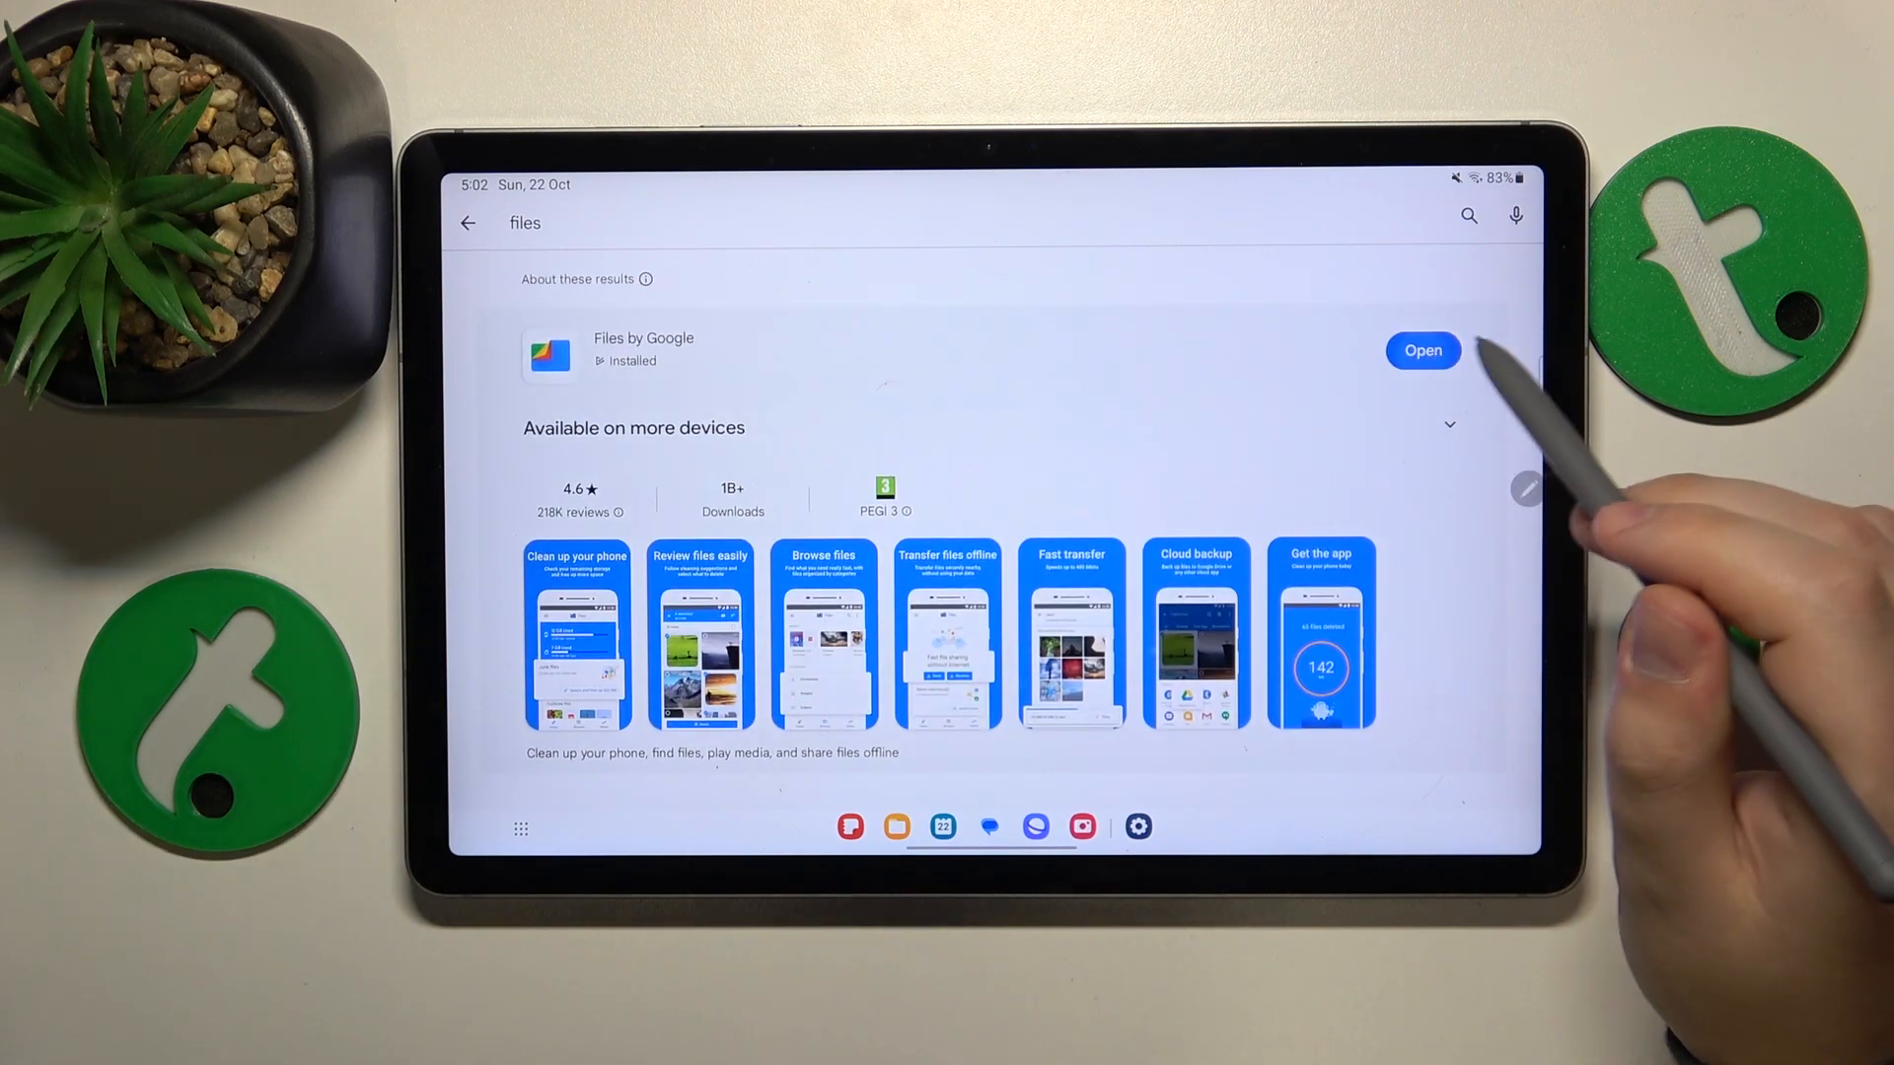
# - Launch Files by Google and grant it all-files access
pyautogui.click(1421, 350)
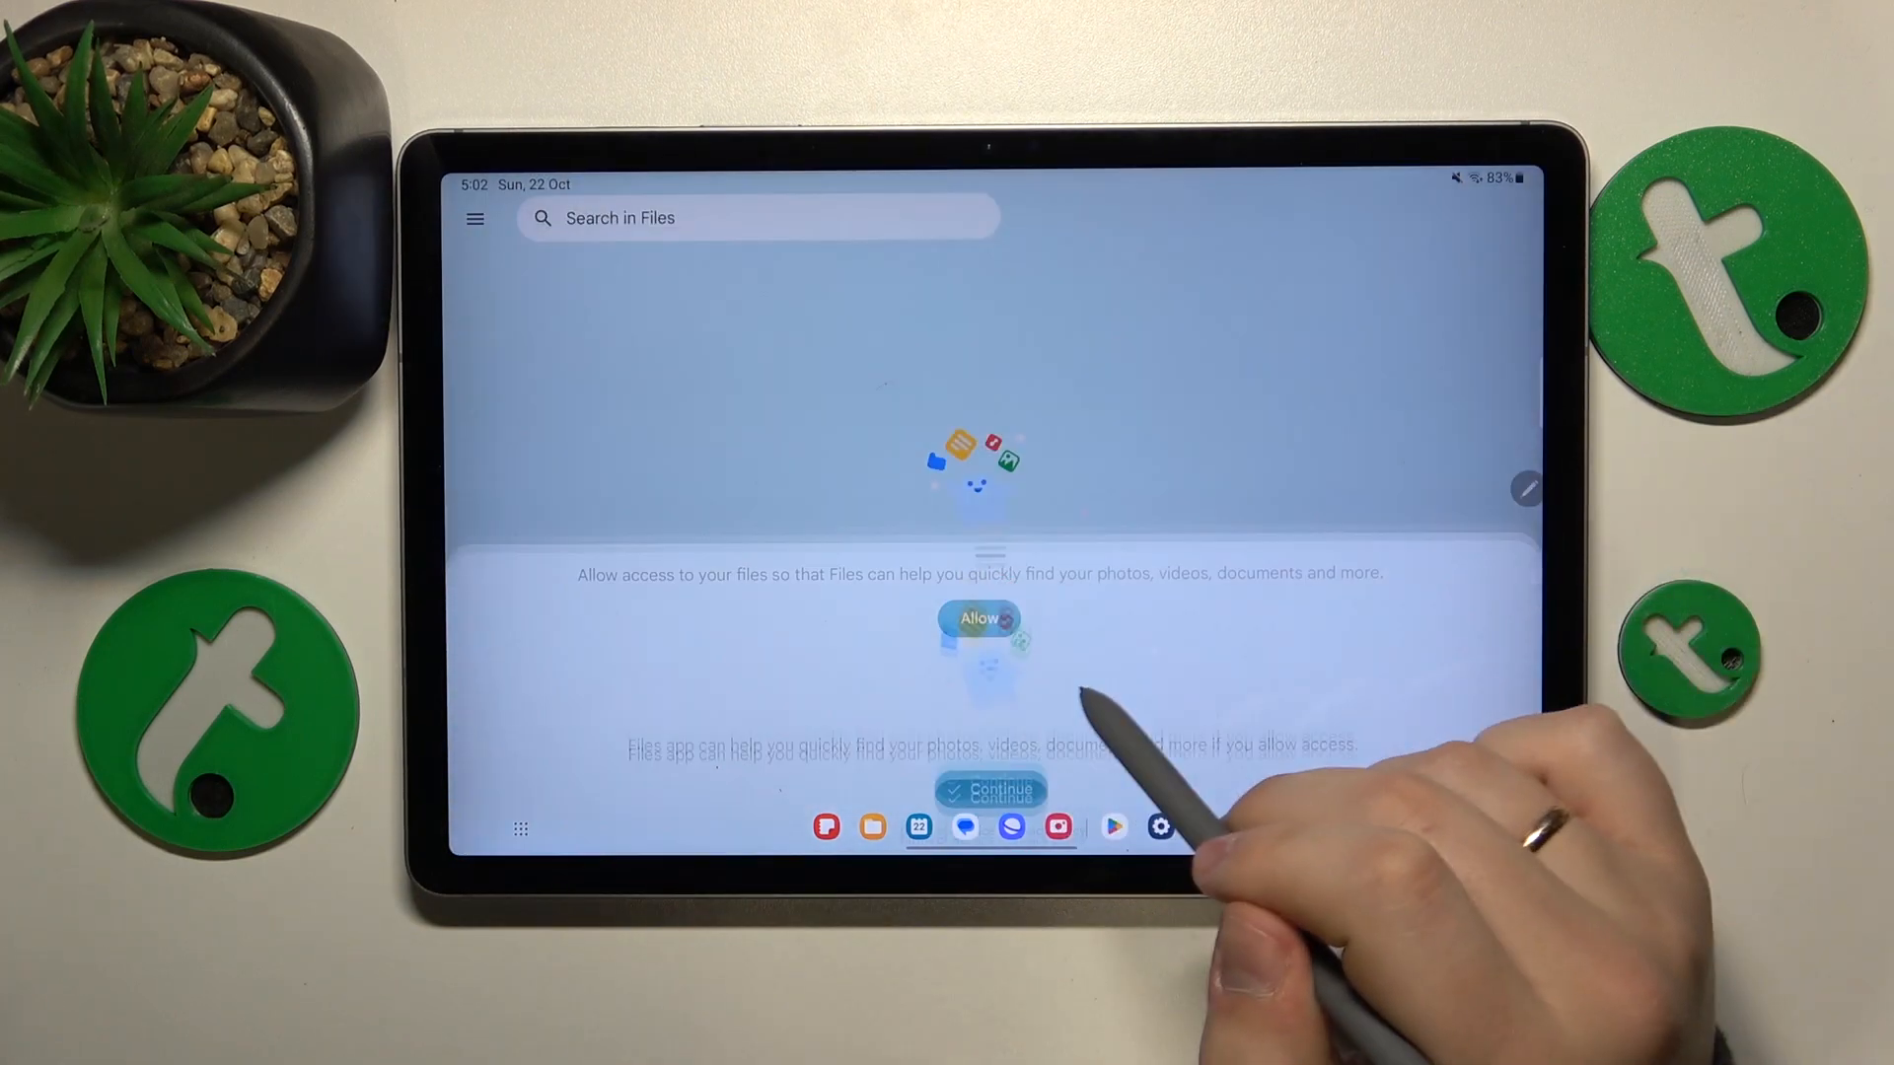
pyautogui.click(978, 619)
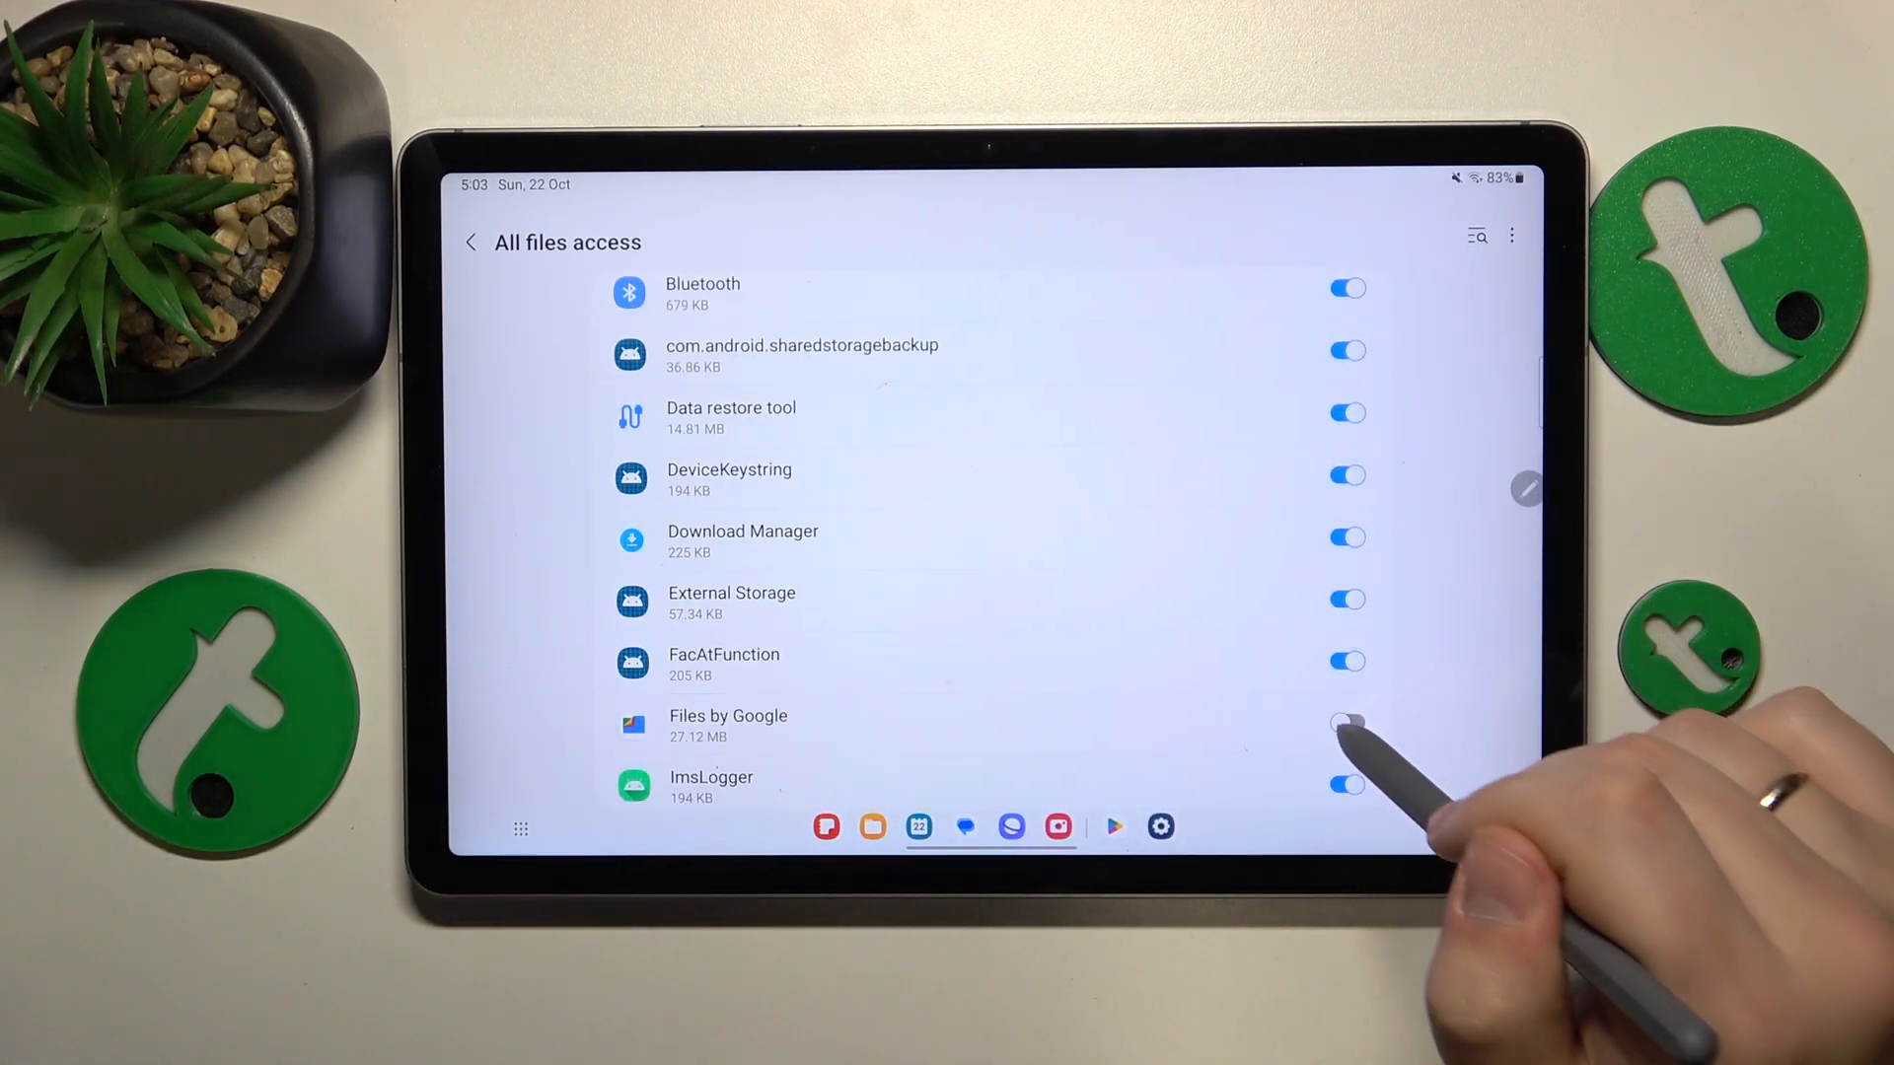
pyautogui.click(1346, 722)
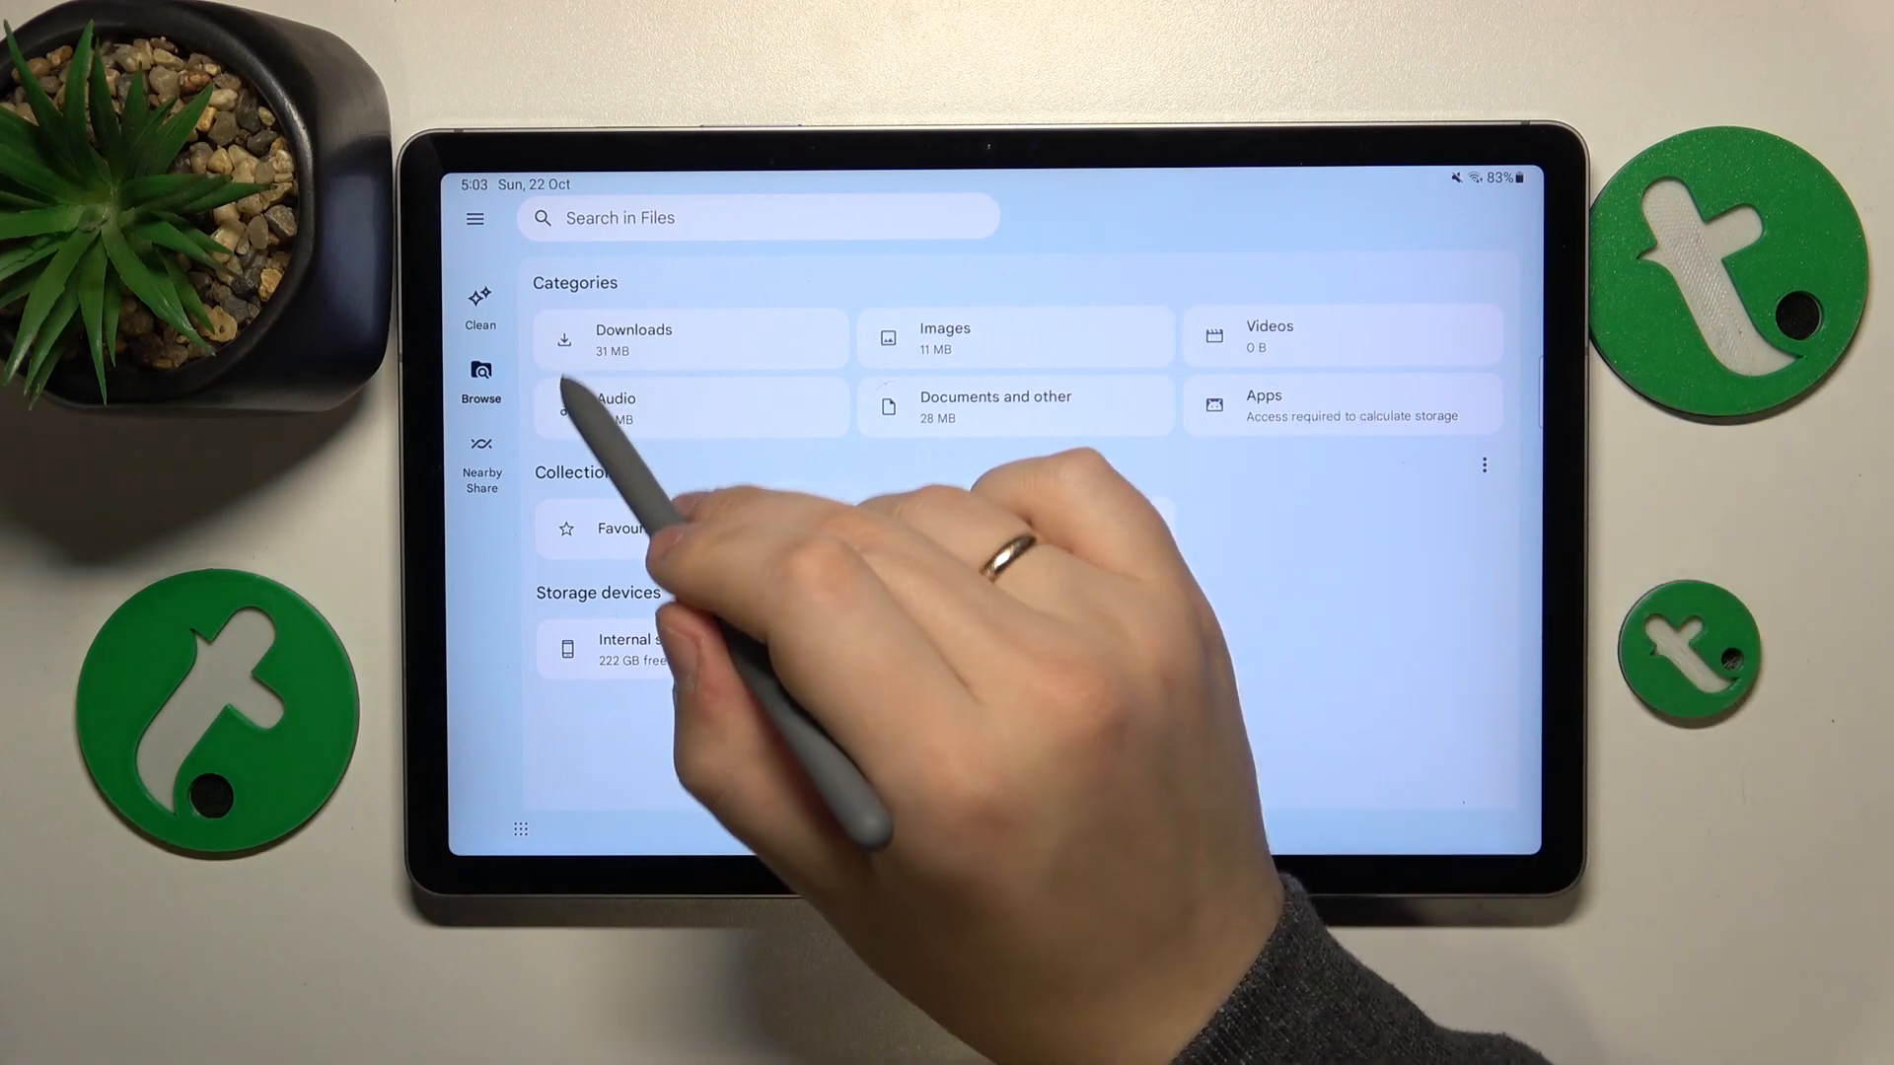
# - Clean up the junk files by clearing the temporary app files
pyautogui.click(480, 306)
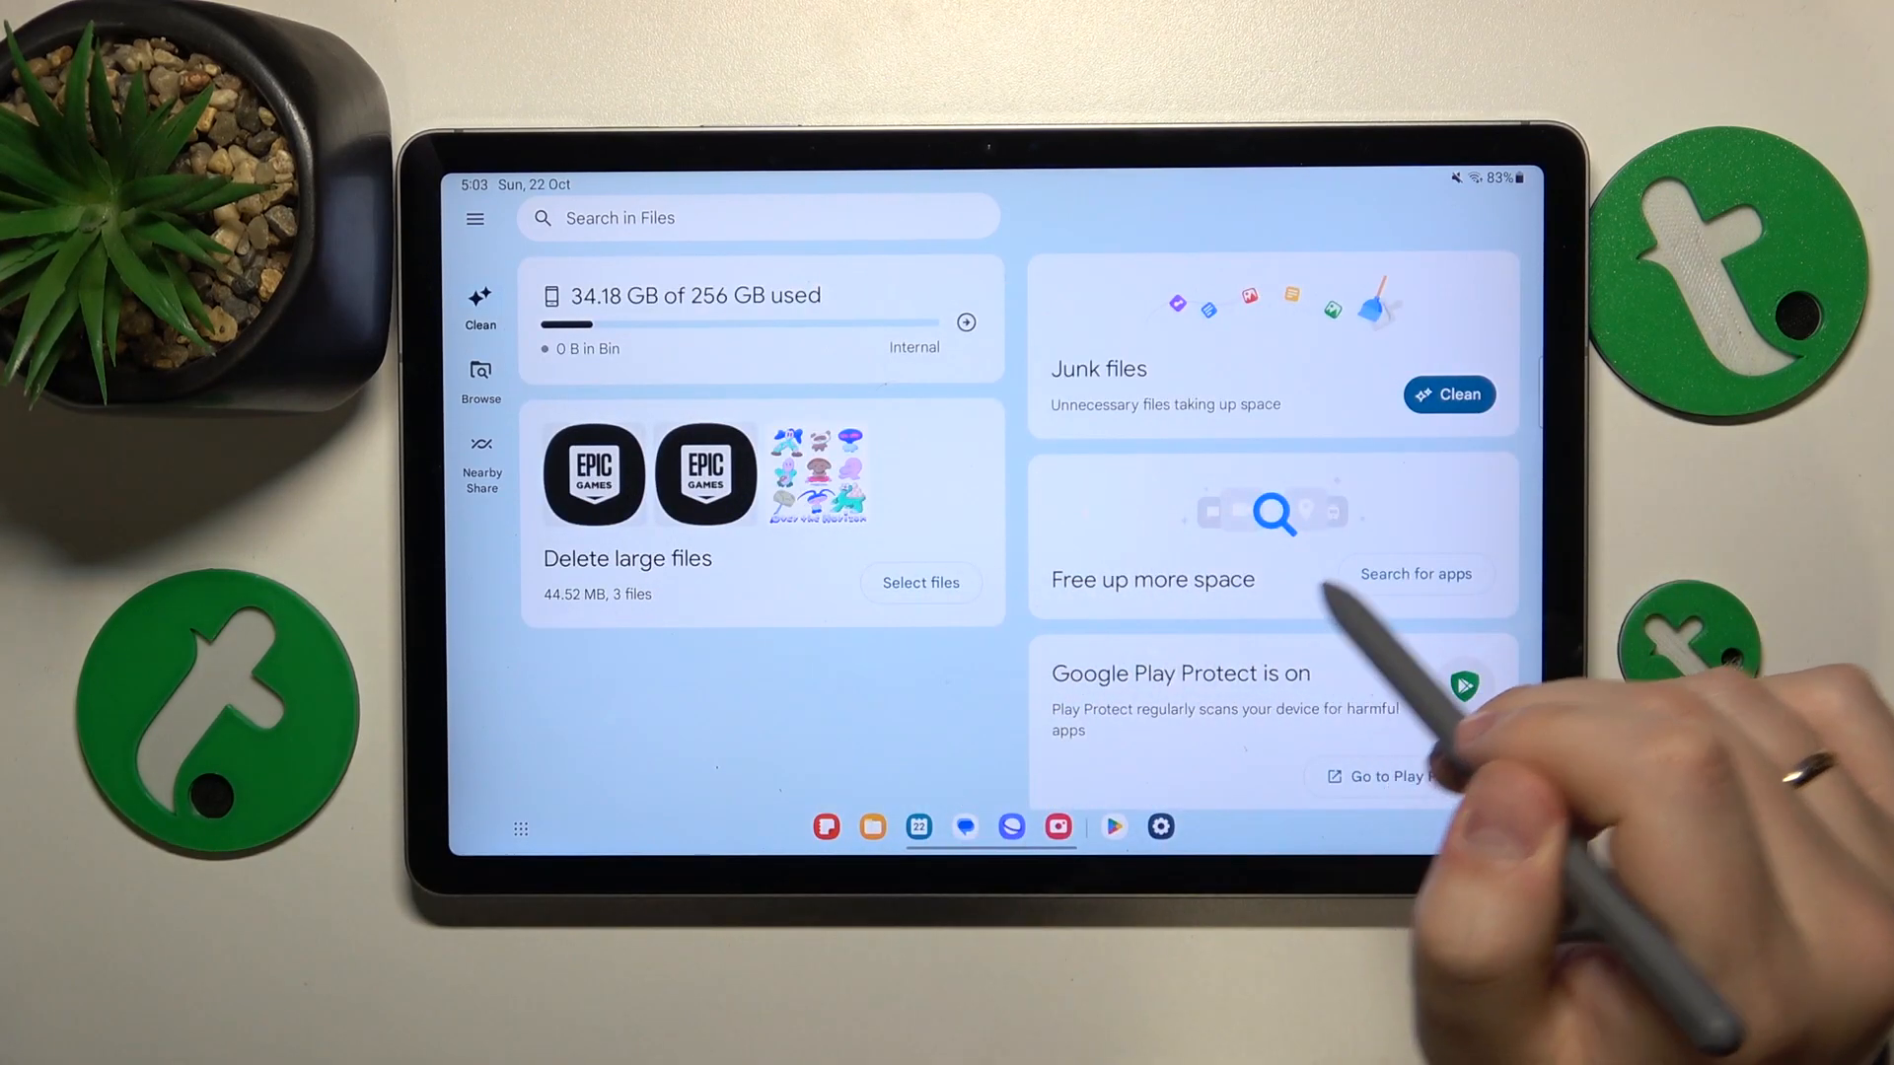
pyautogui.click(1448, 394)
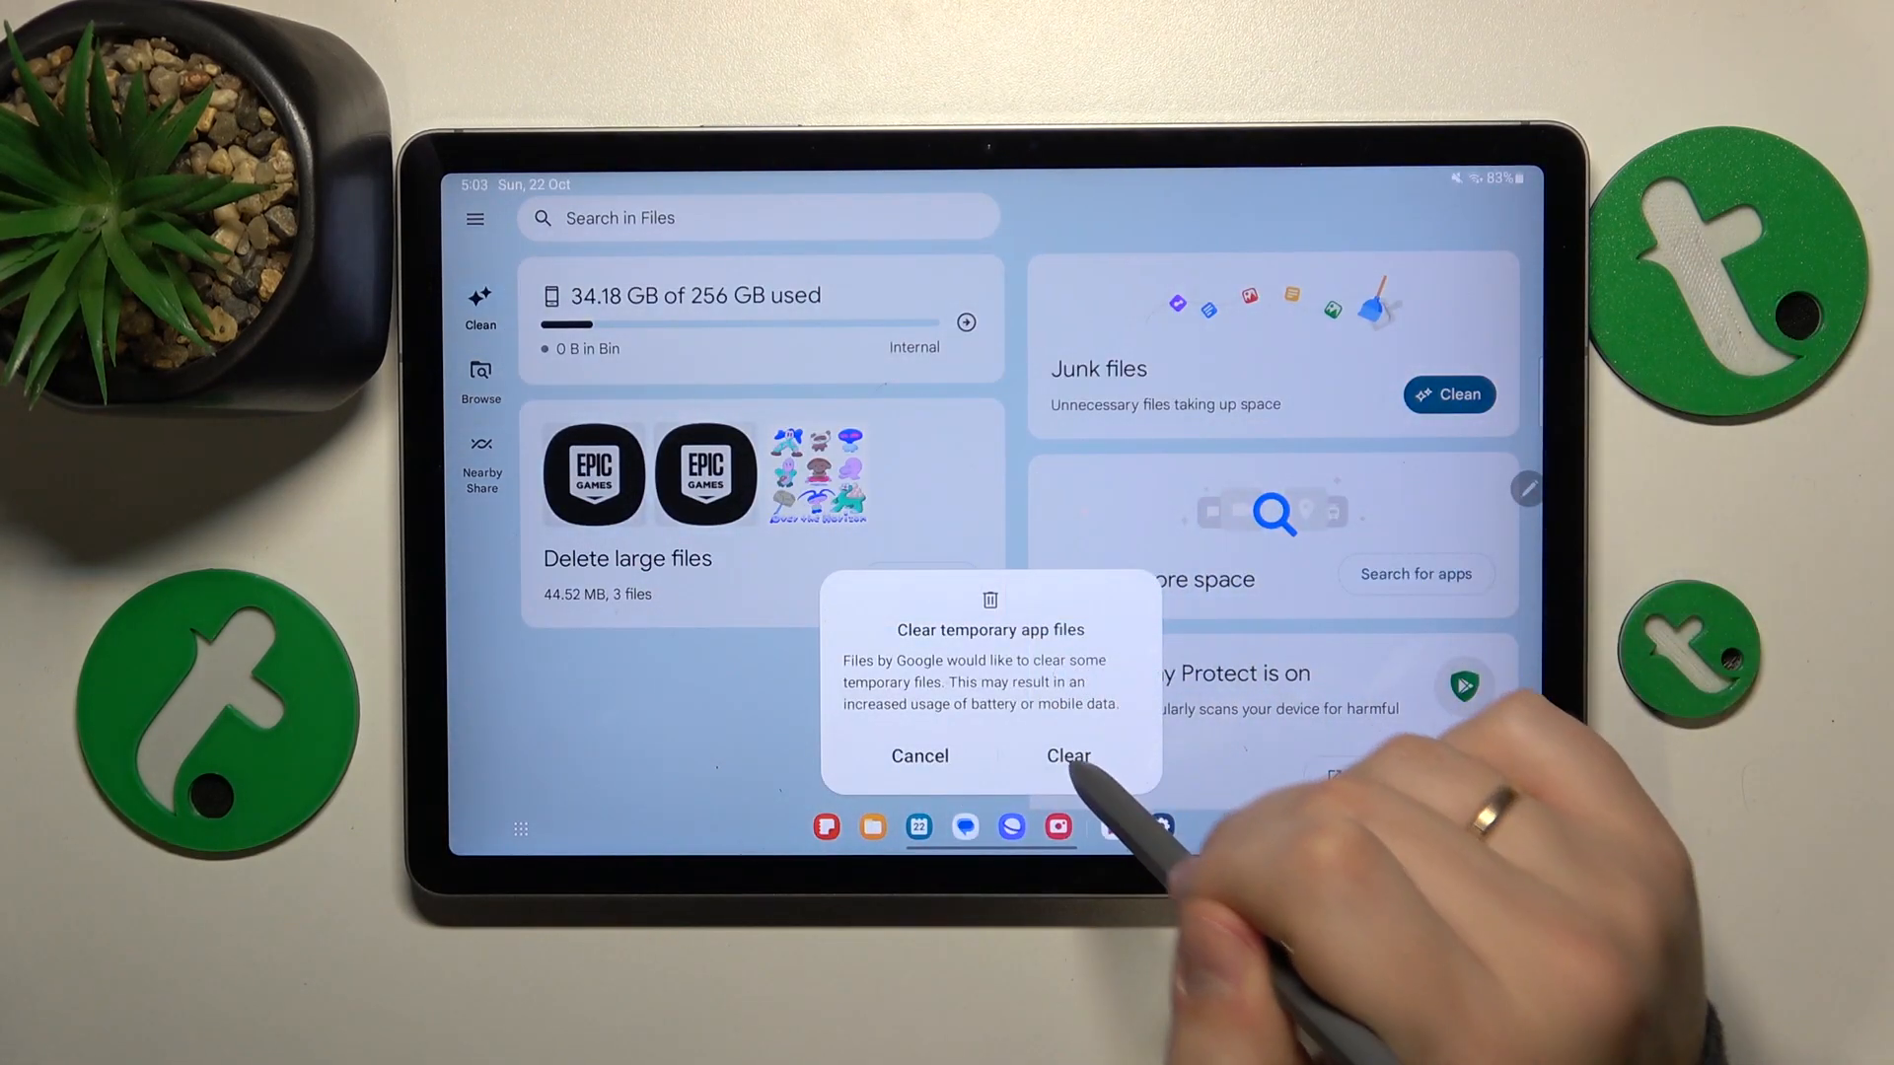
pyautogui.click(1068, 755)
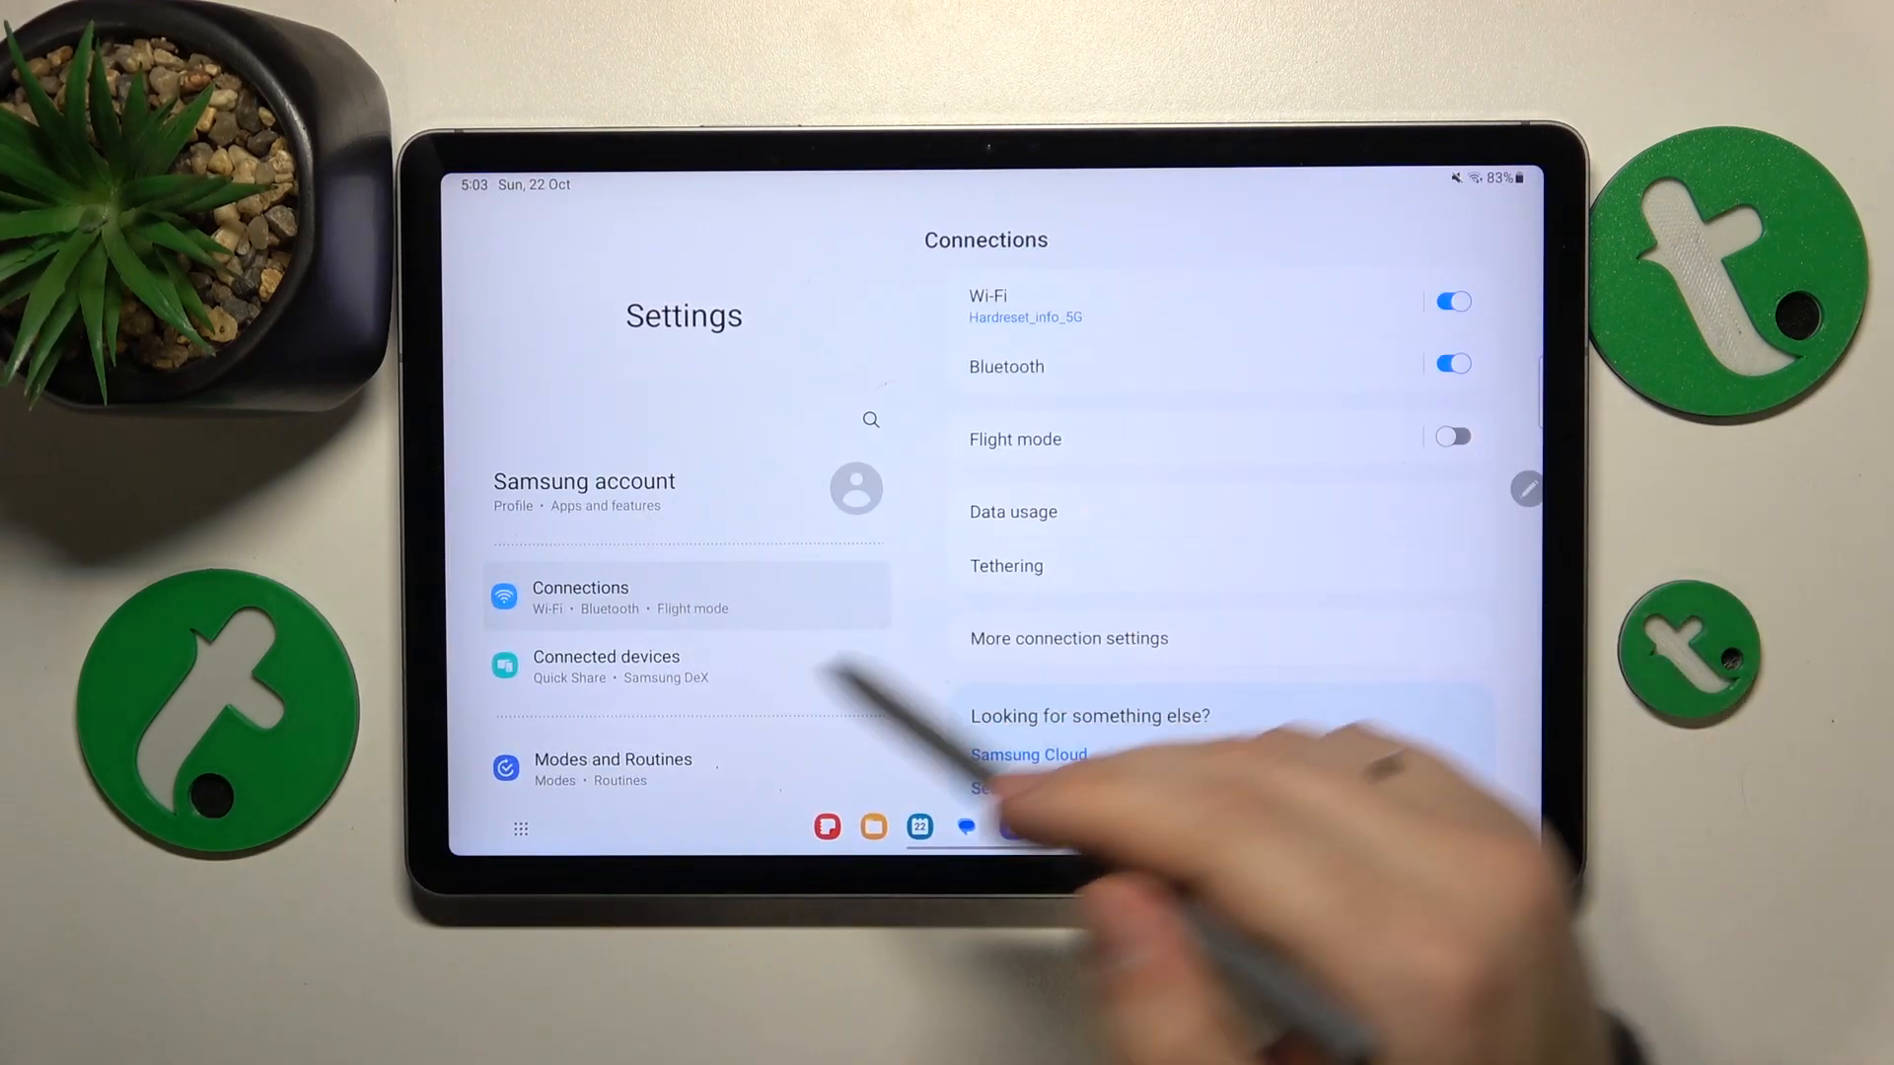
# - Clean the tablet's memory in Device care, freeing it to 4.5 GB available
pyautogui.scroll(-3)
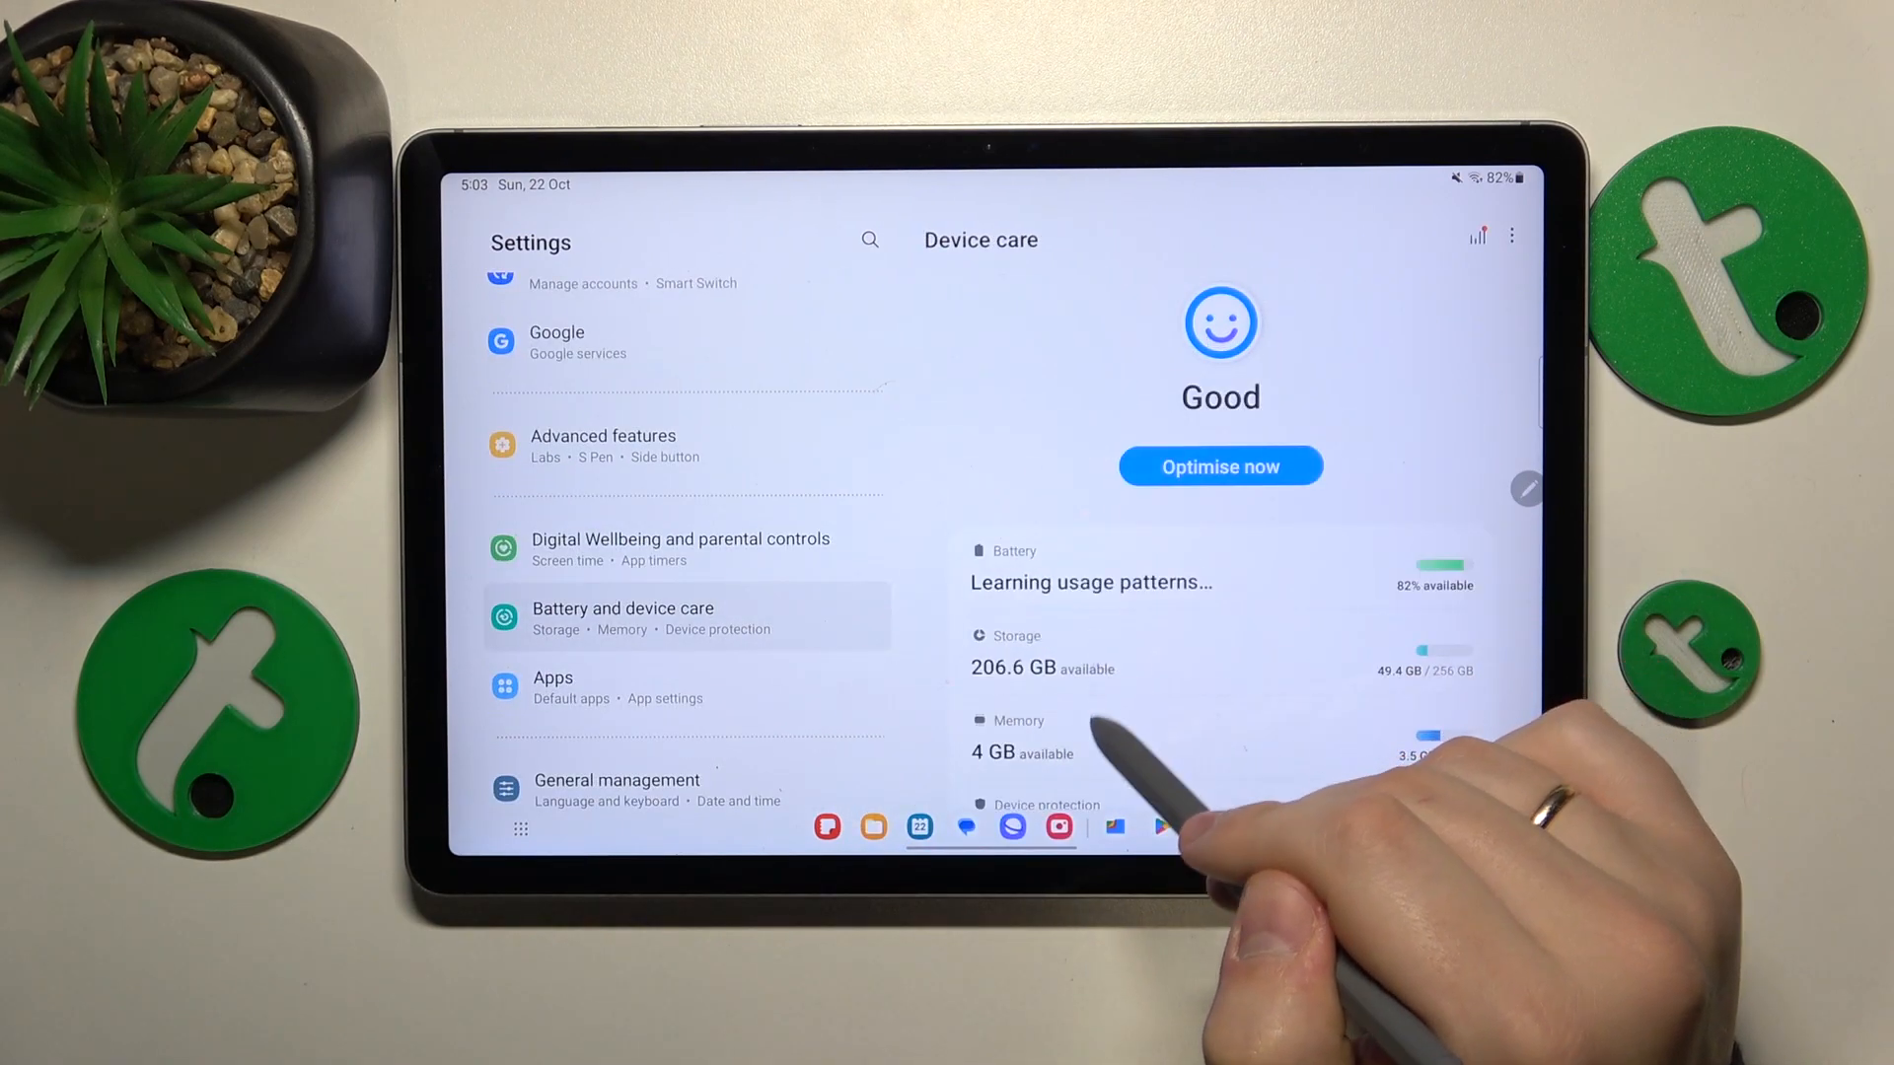
pyautogui.click(1018, 737)
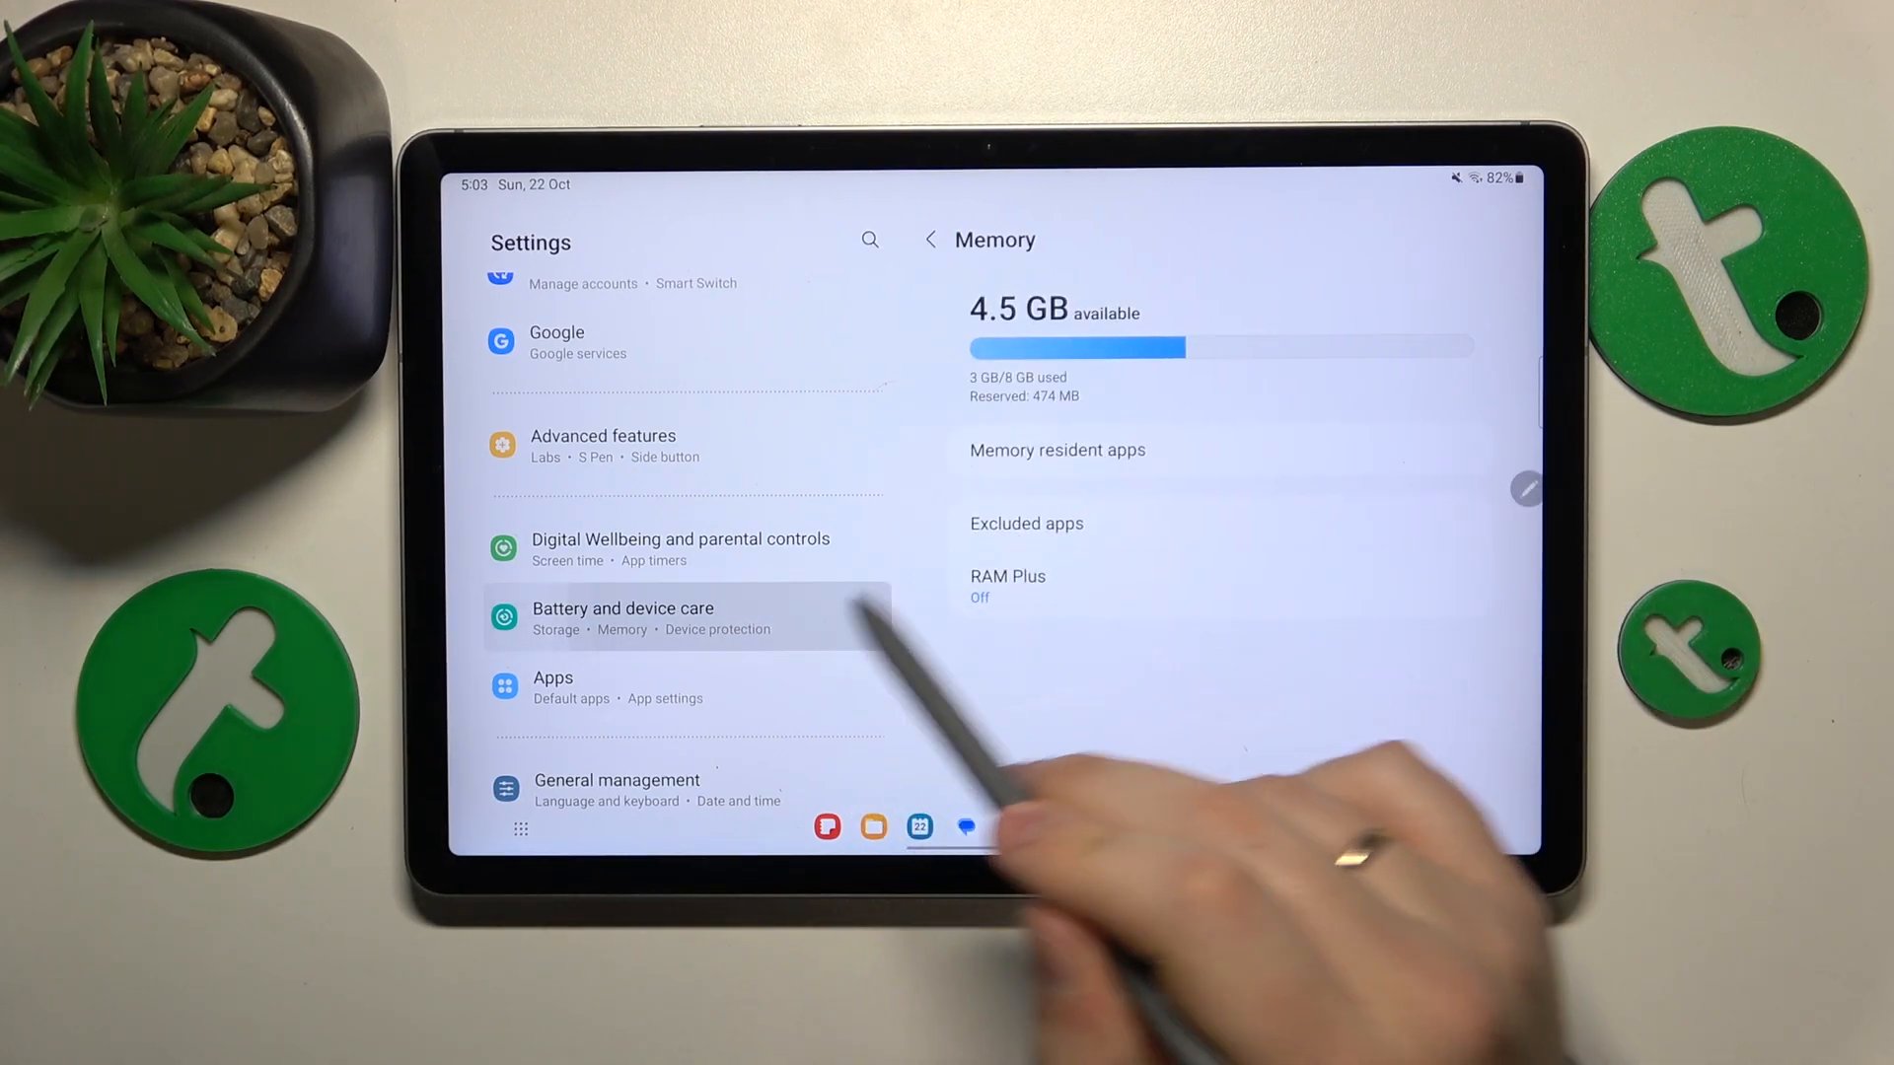
pyautogui.click(929, 239)
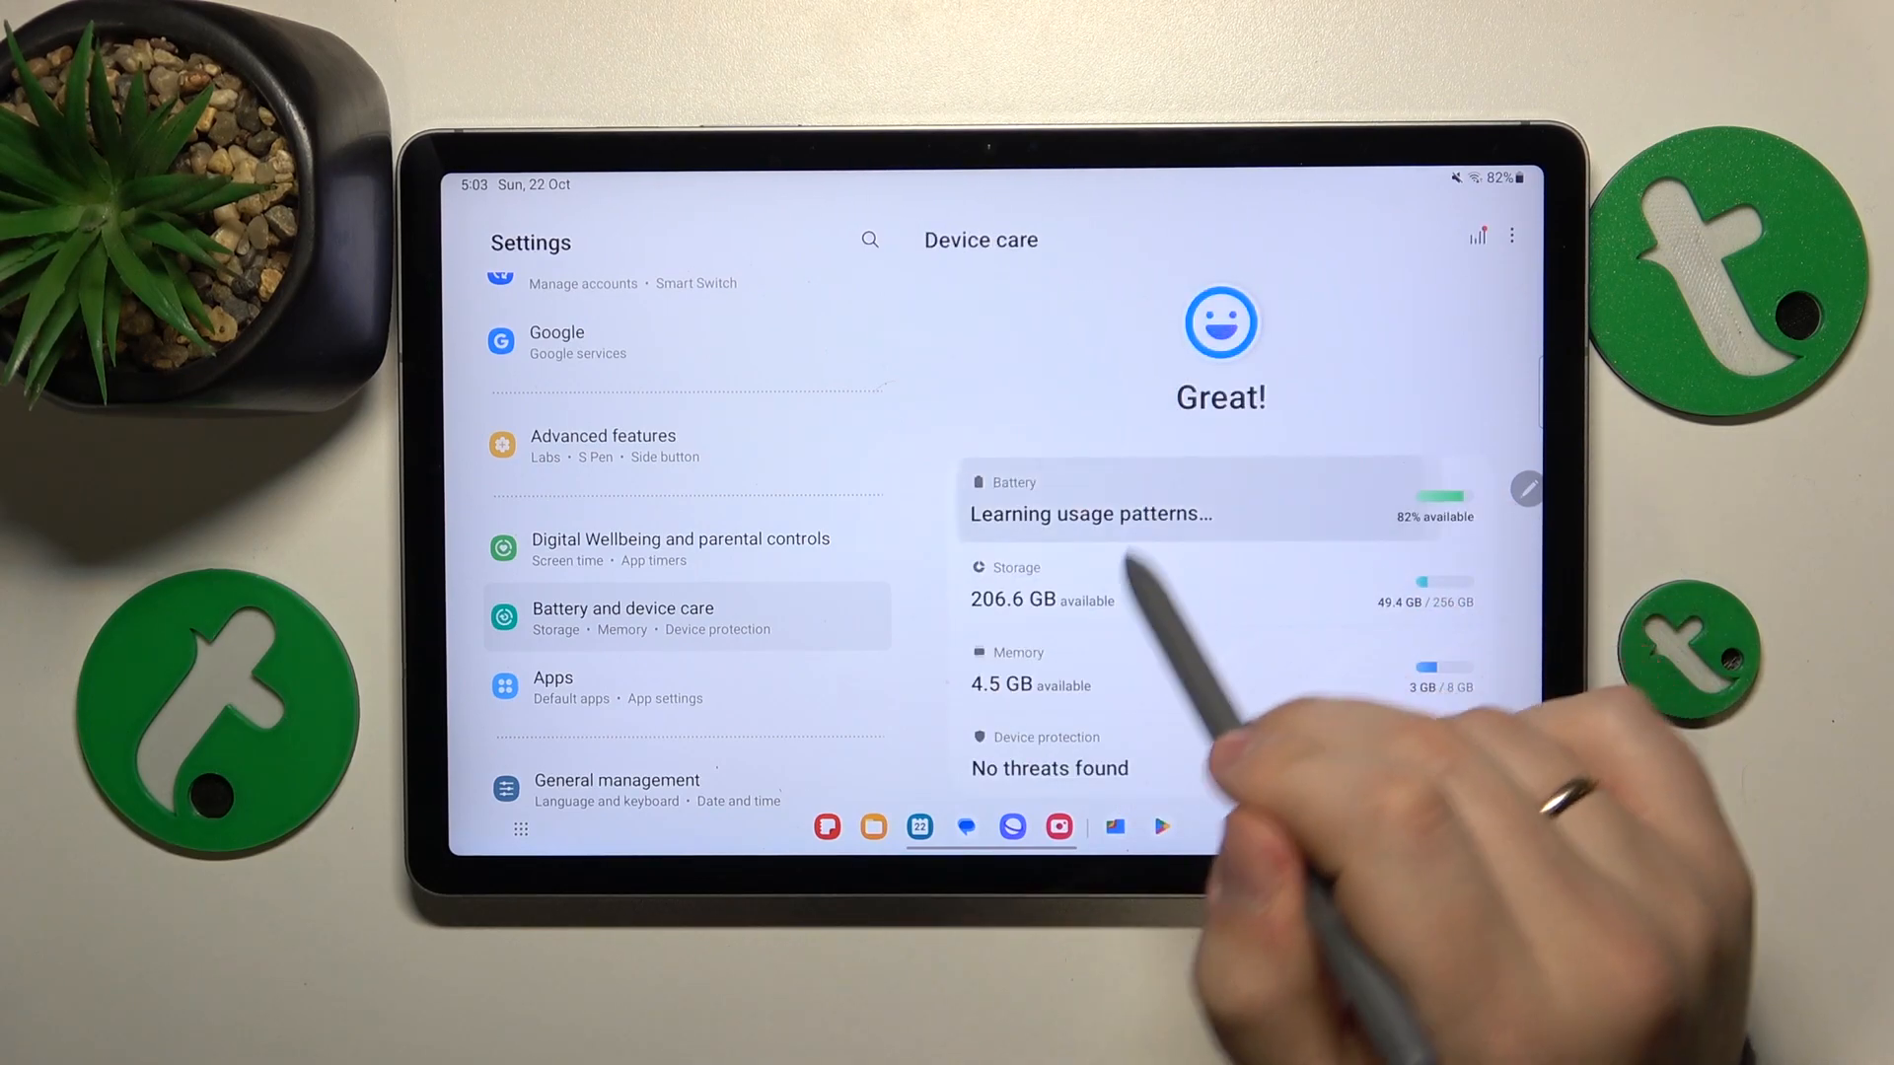
pyautogui.click(1087, 497)
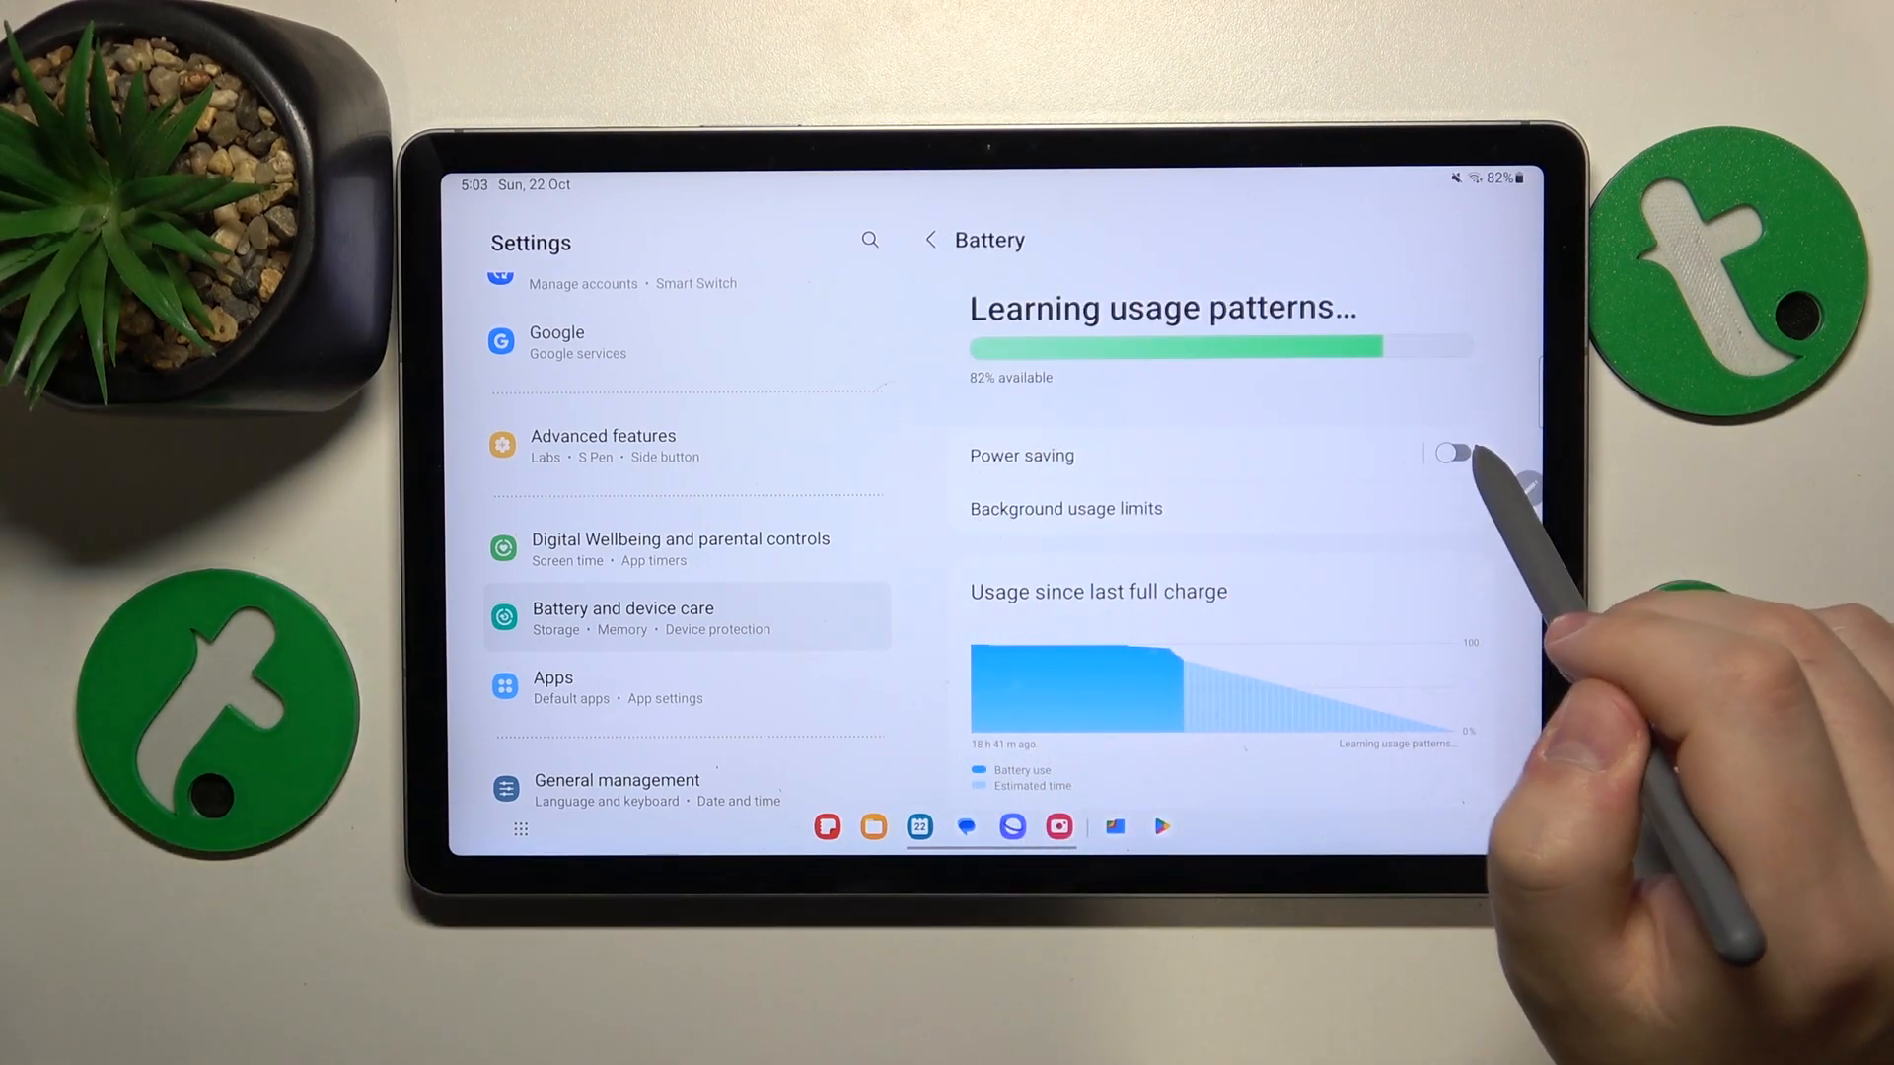
pyautogui.click(927, 239)
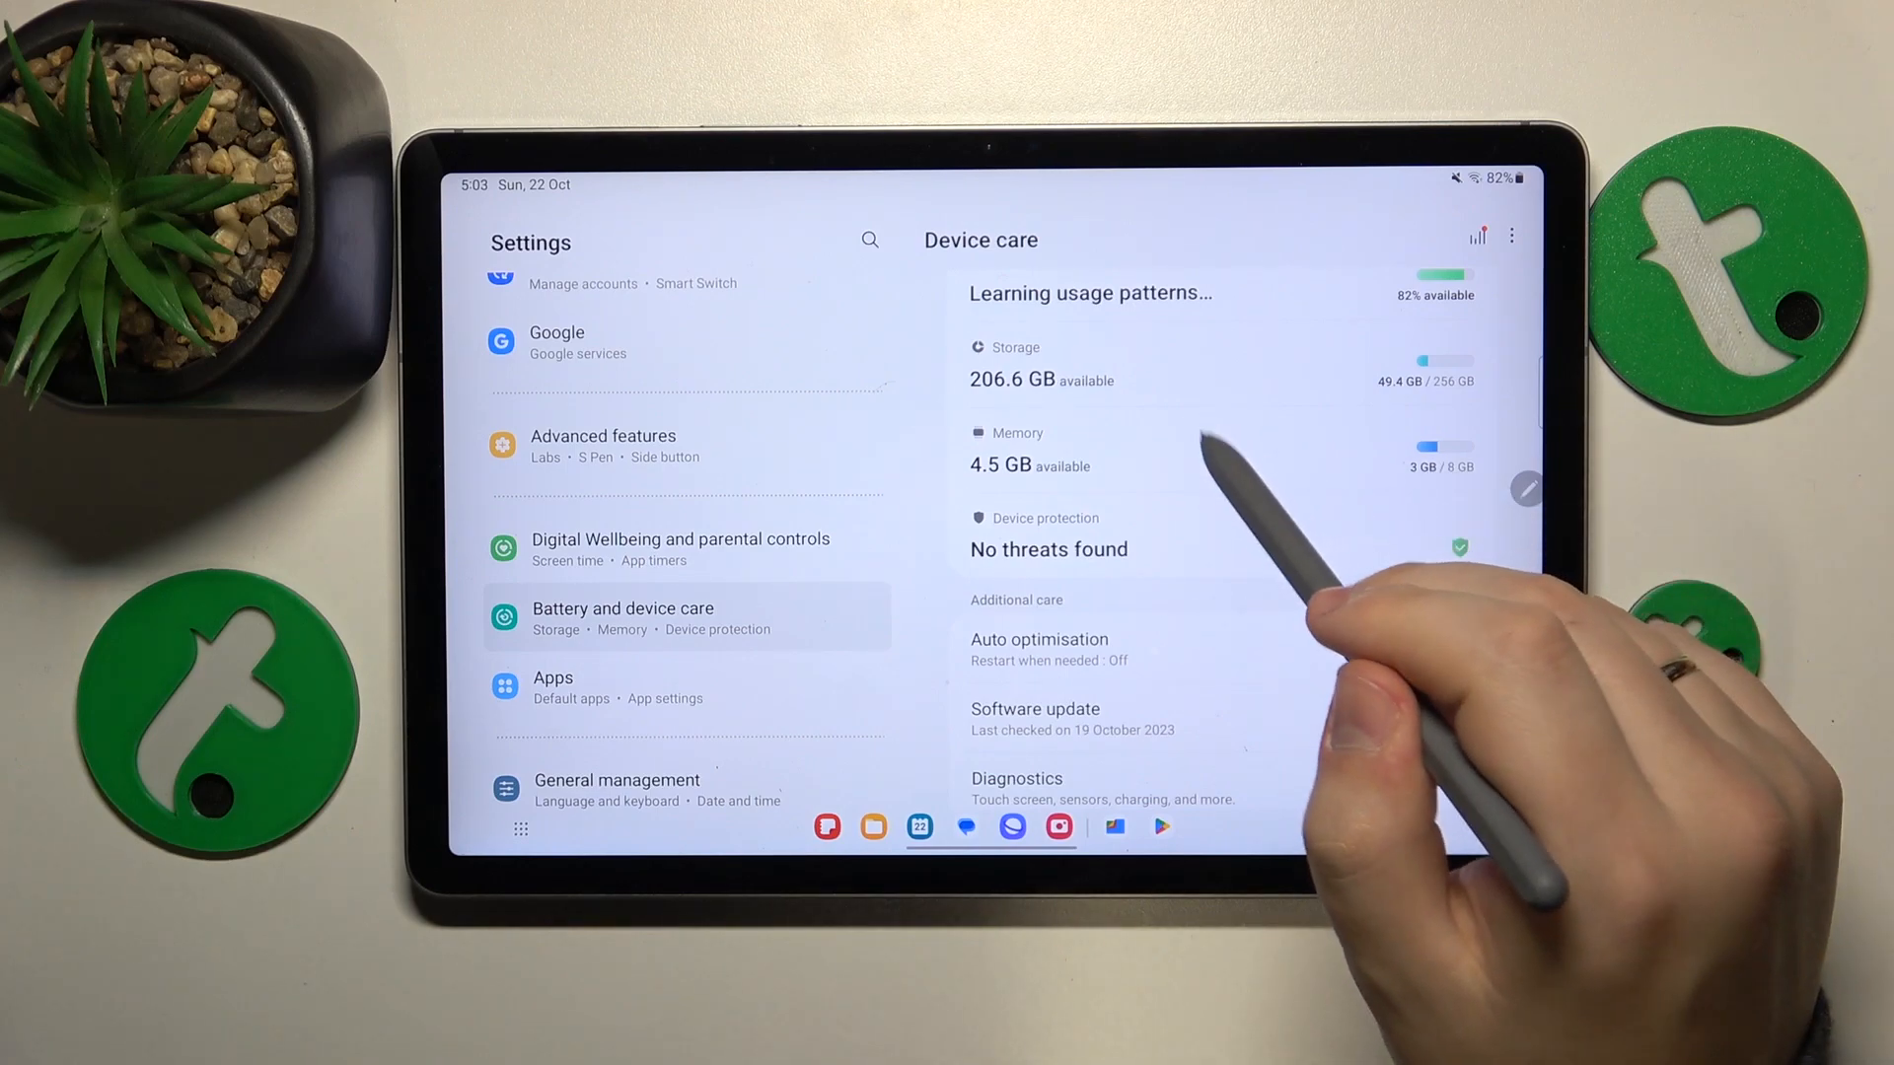
# - Set RAM Plus to 8 GB of virtual memory and confirm
pyautogui.click(1021, 446)
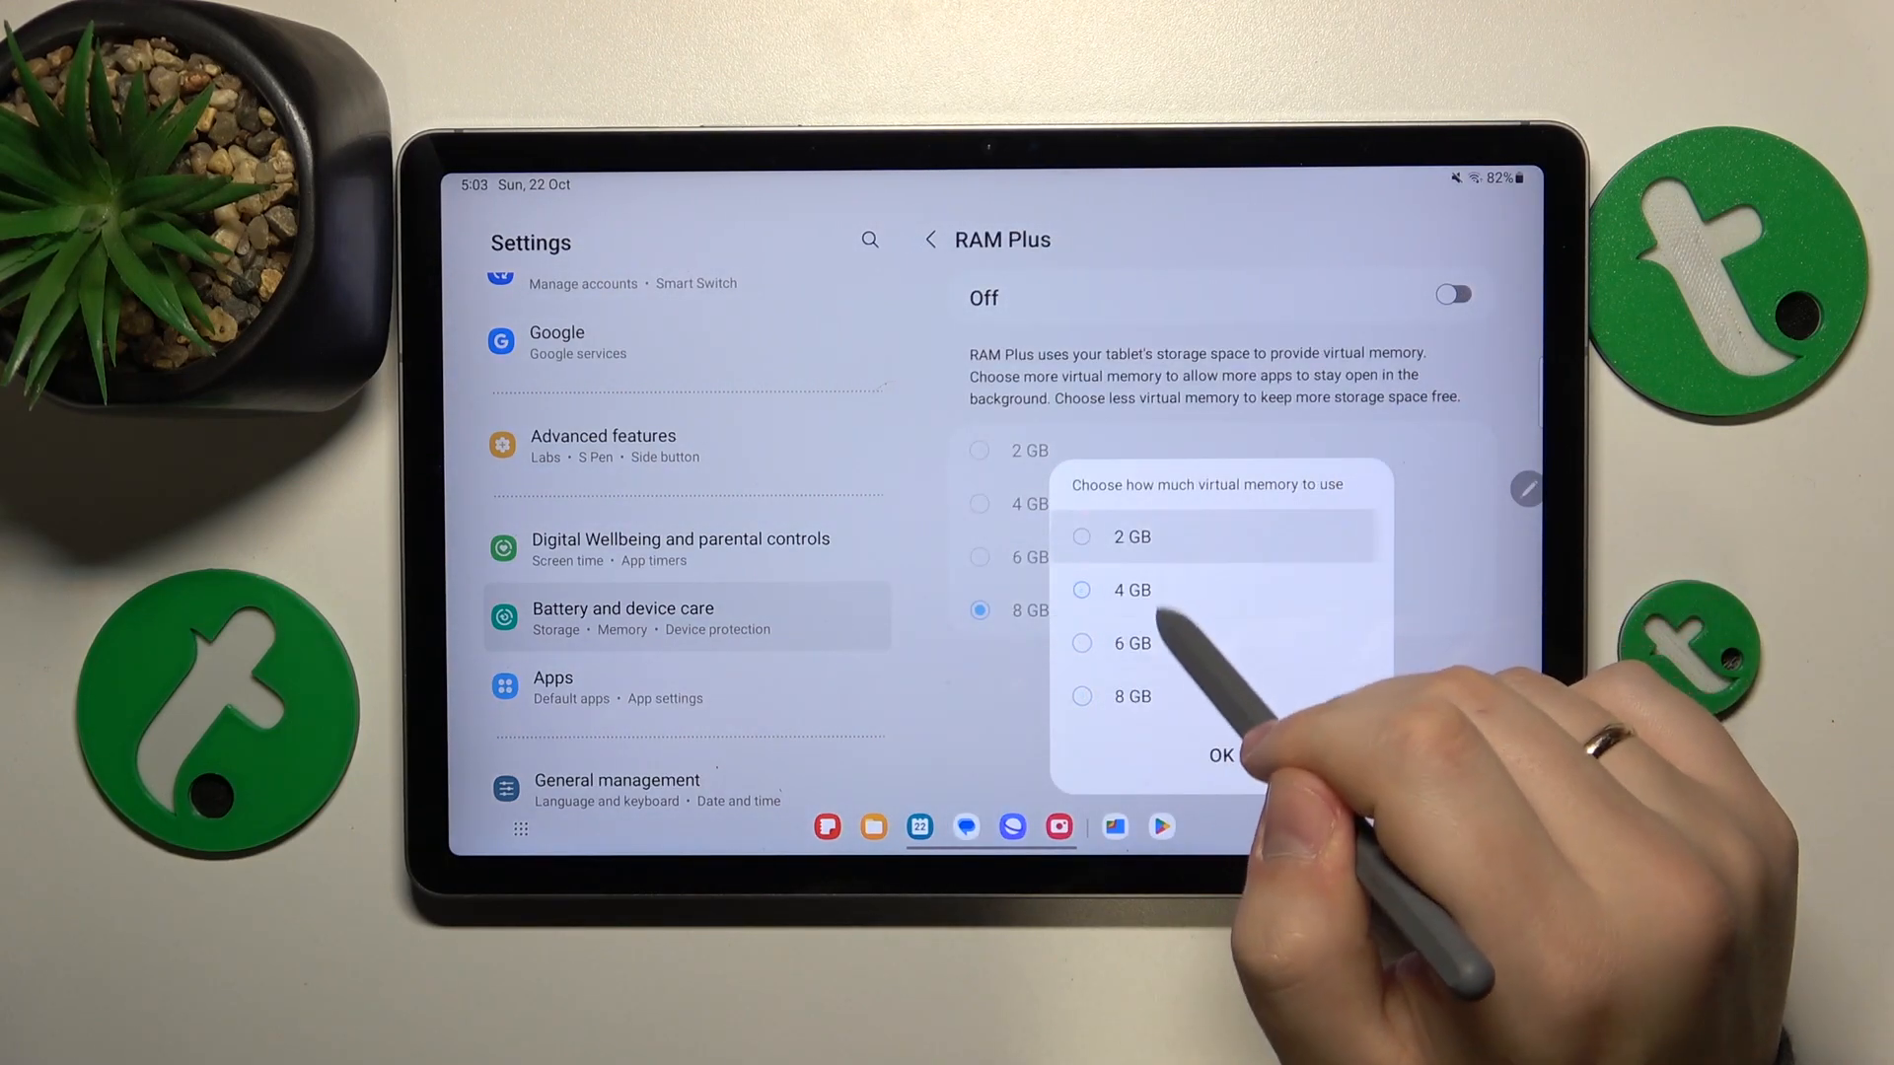
pyautogui.click(1131, 695)
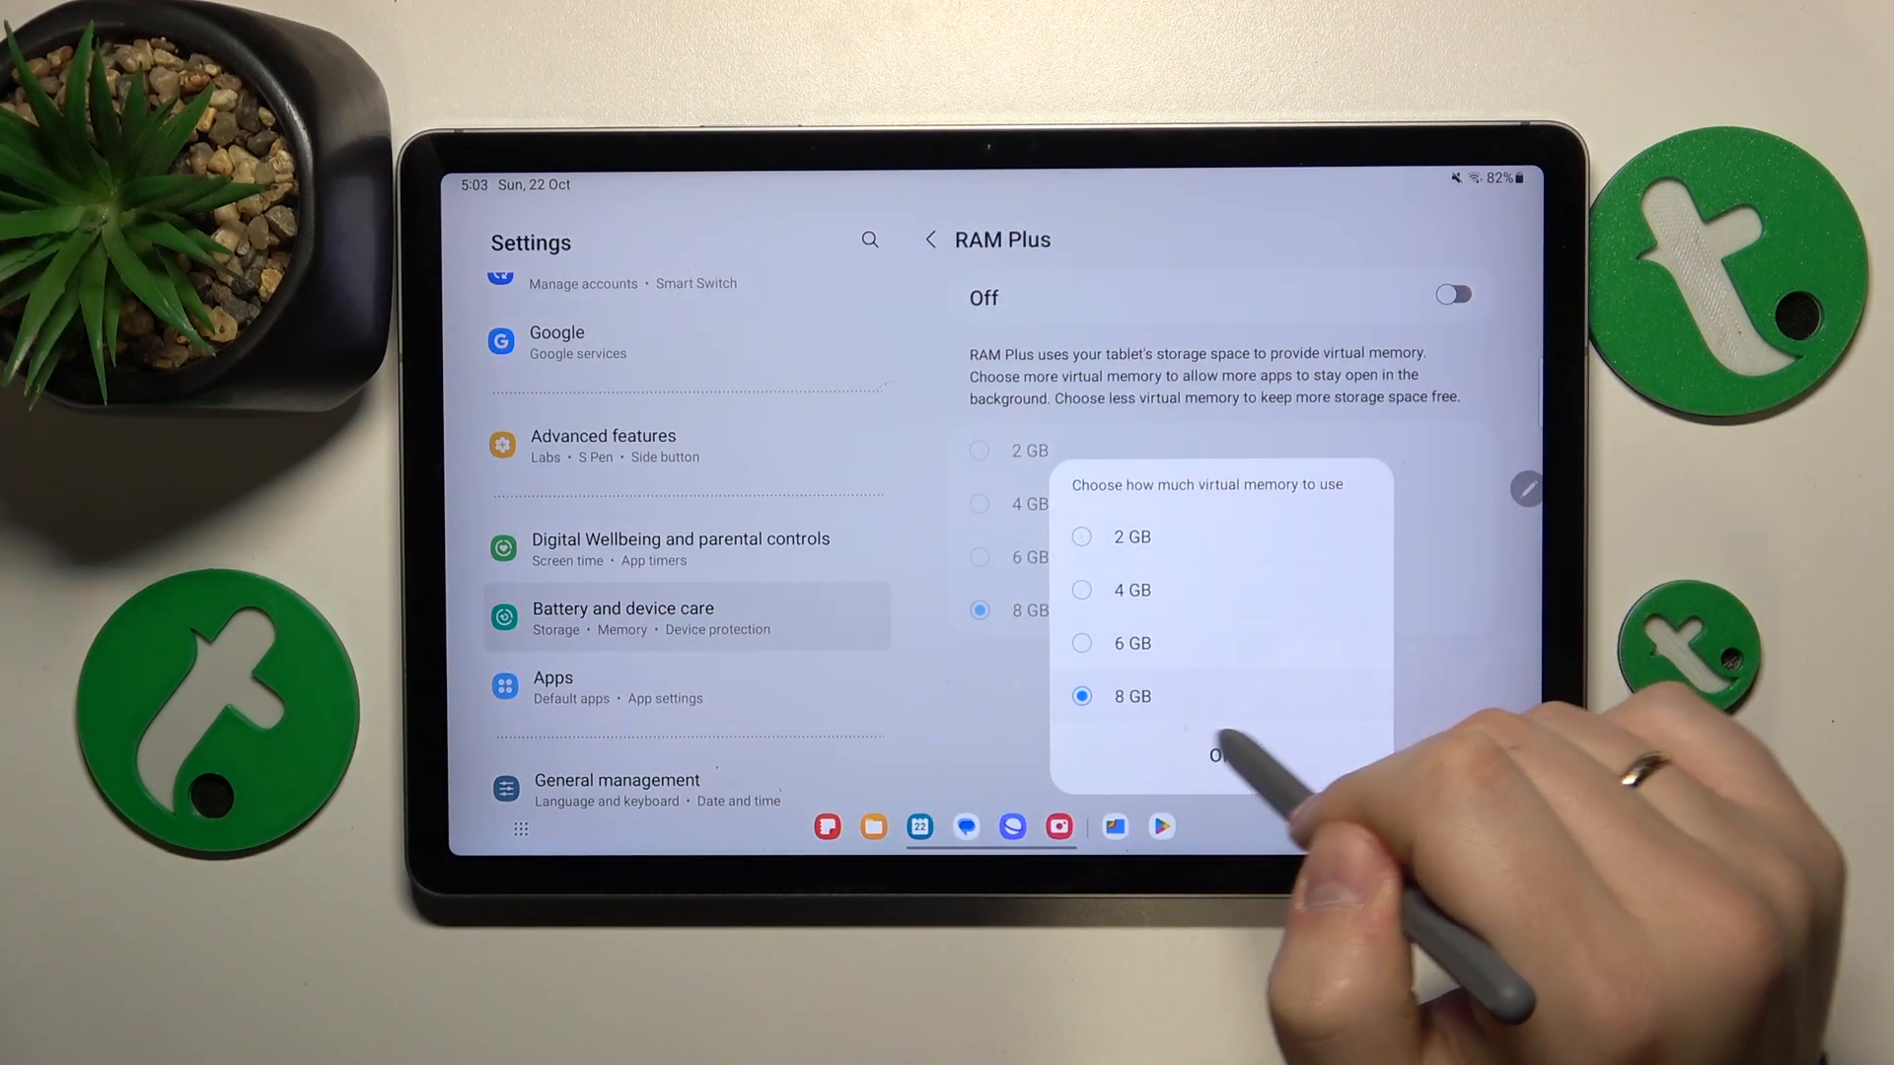
pyautogui.click(1217, 754)
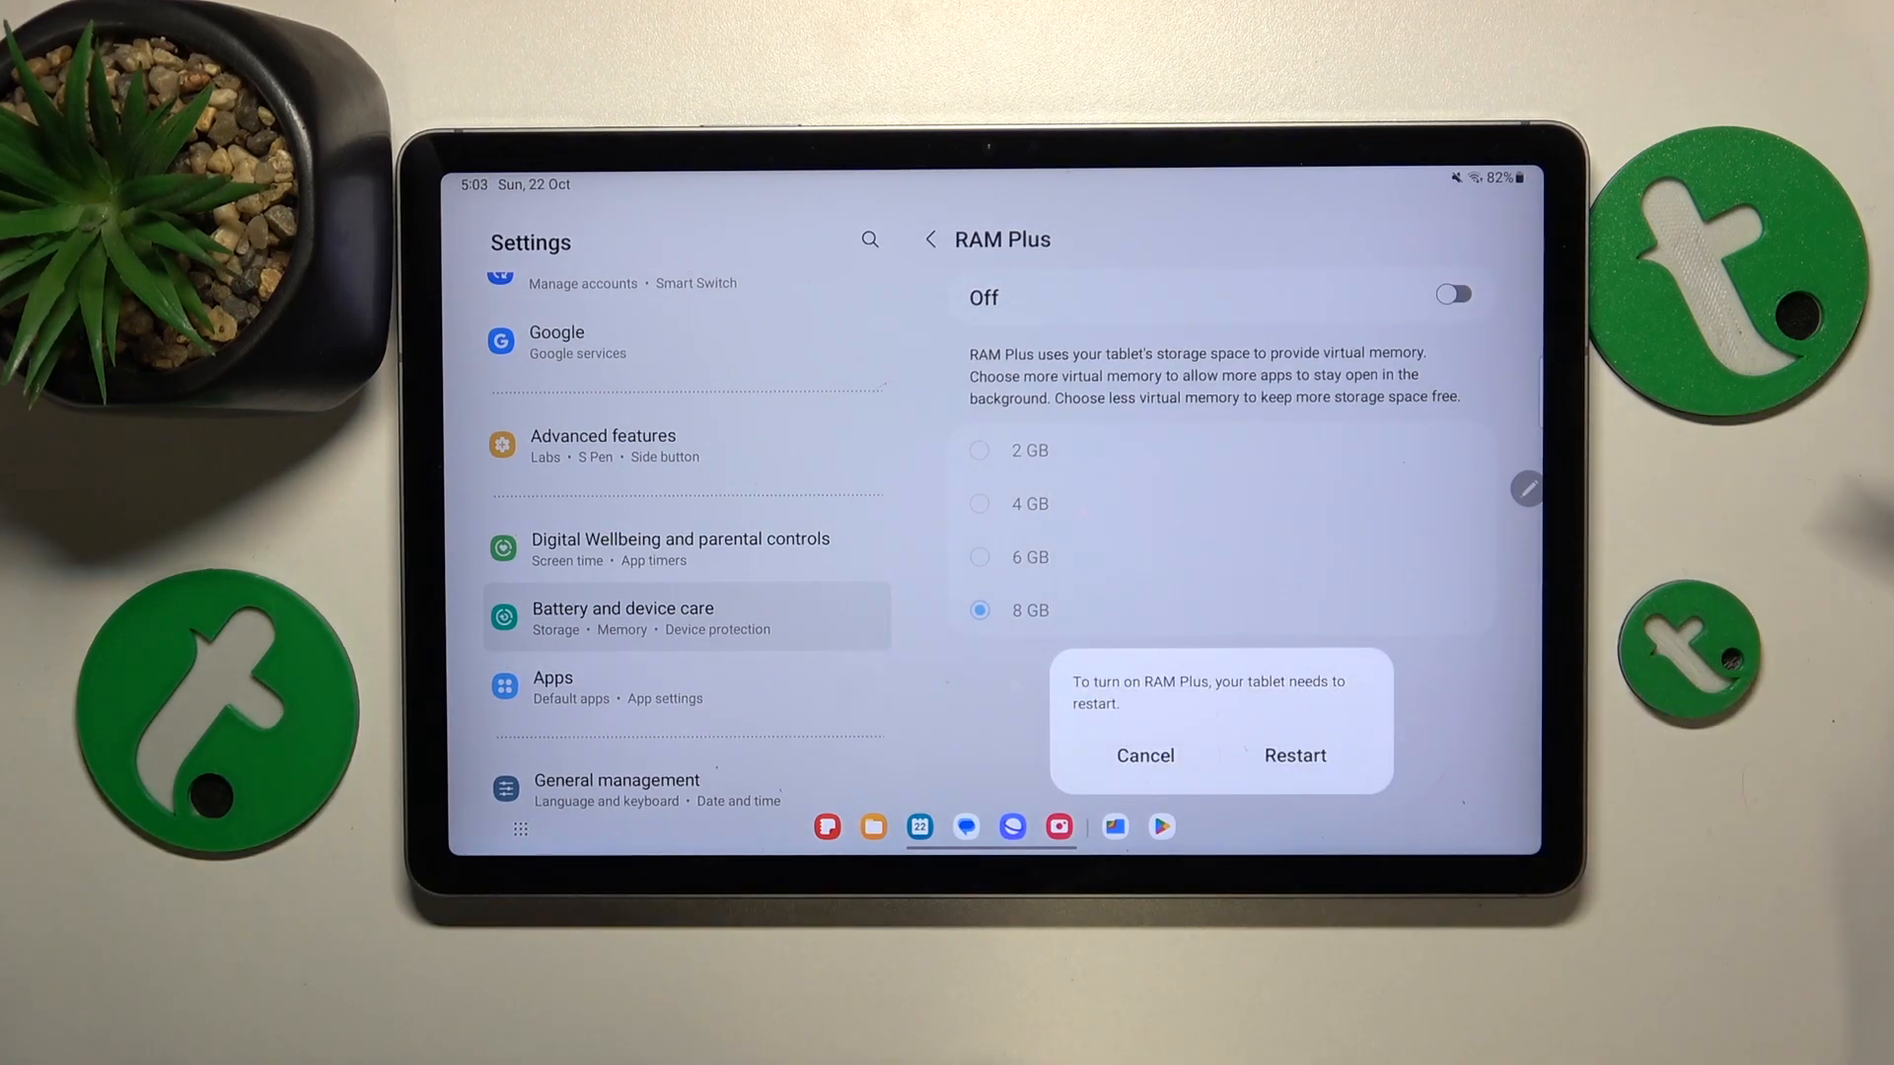